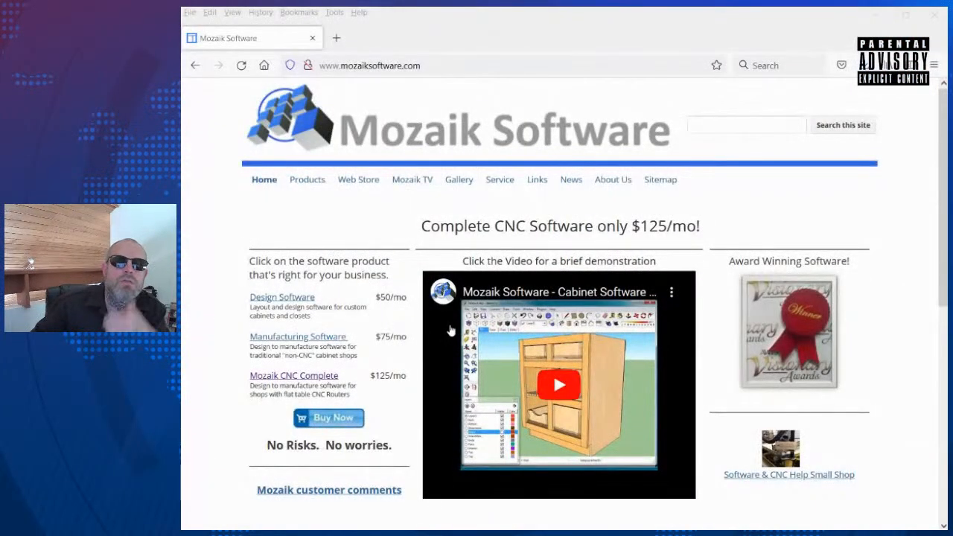
pyautogui.moveTo(414, 312)
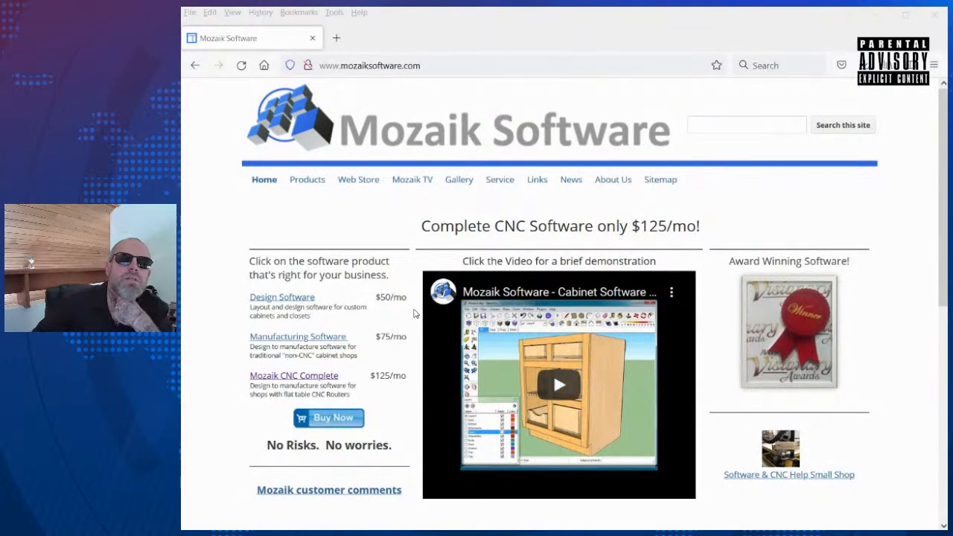
# Start a new assembly and show the Cabinets tab with its library folders
pyautogui.scroll(-3)
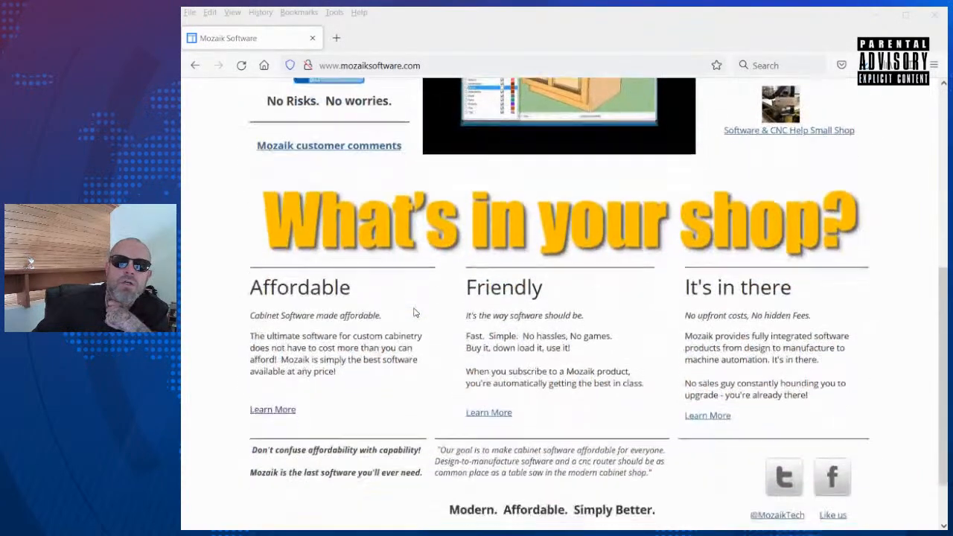
pyautogui.scroll(3)
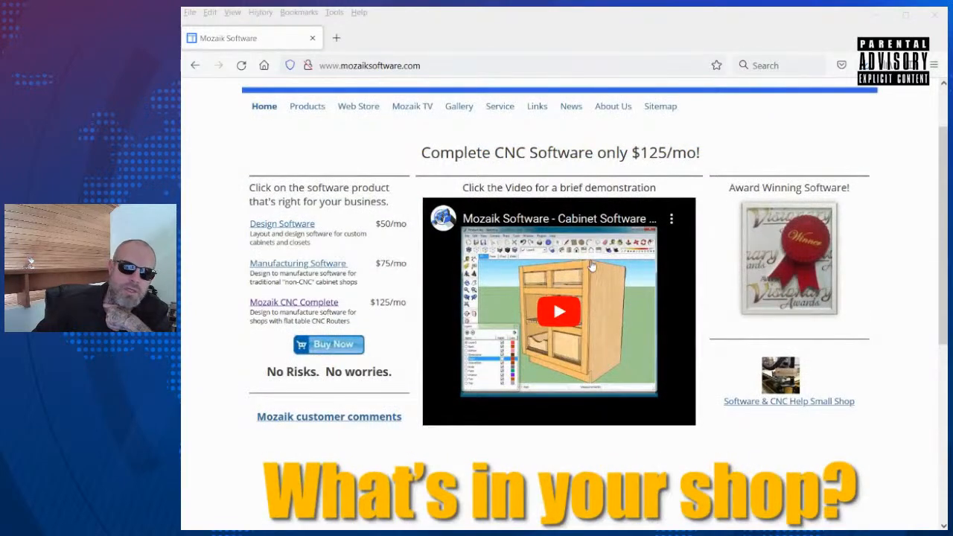
pyautogui.moveTo(588, 295)
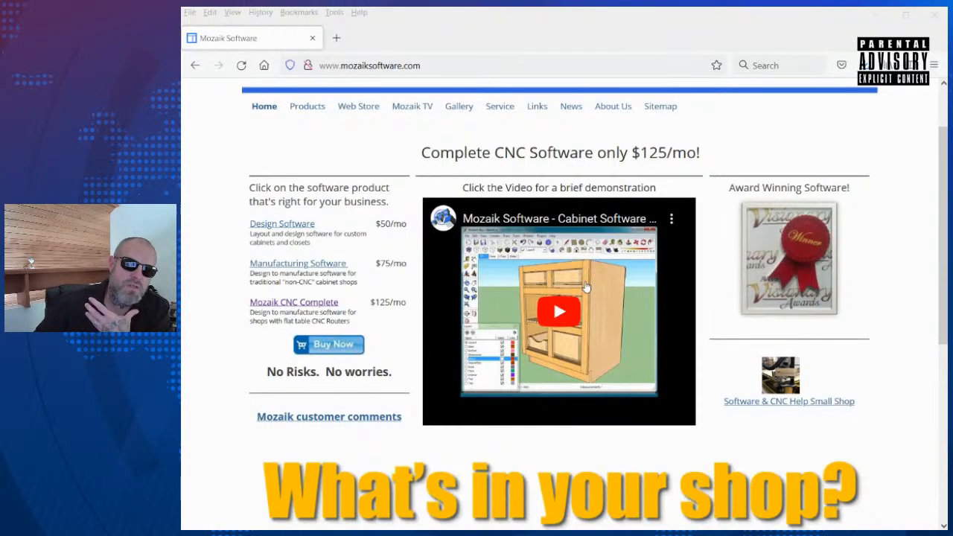
pyautogui.moveTo(603, 297)
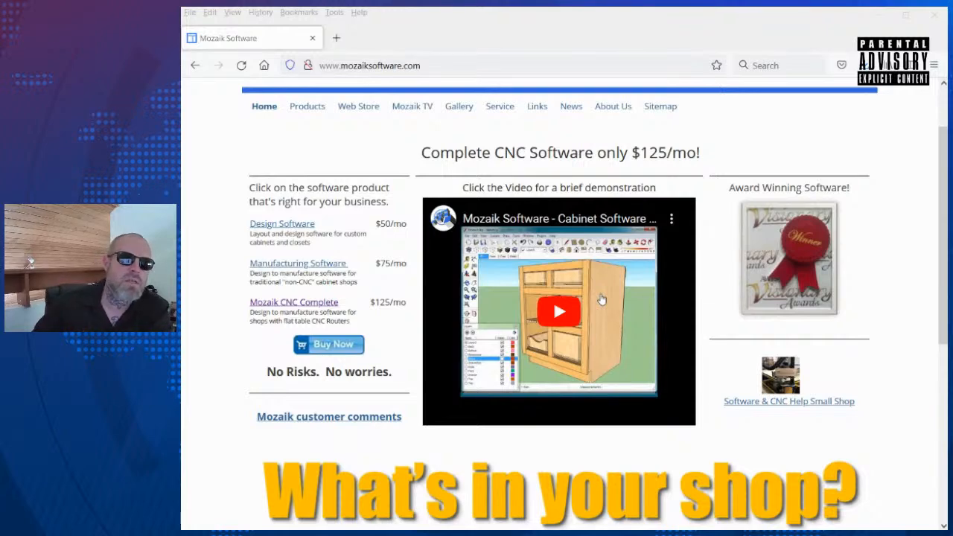
pyautogui.moveTo(509, 295)
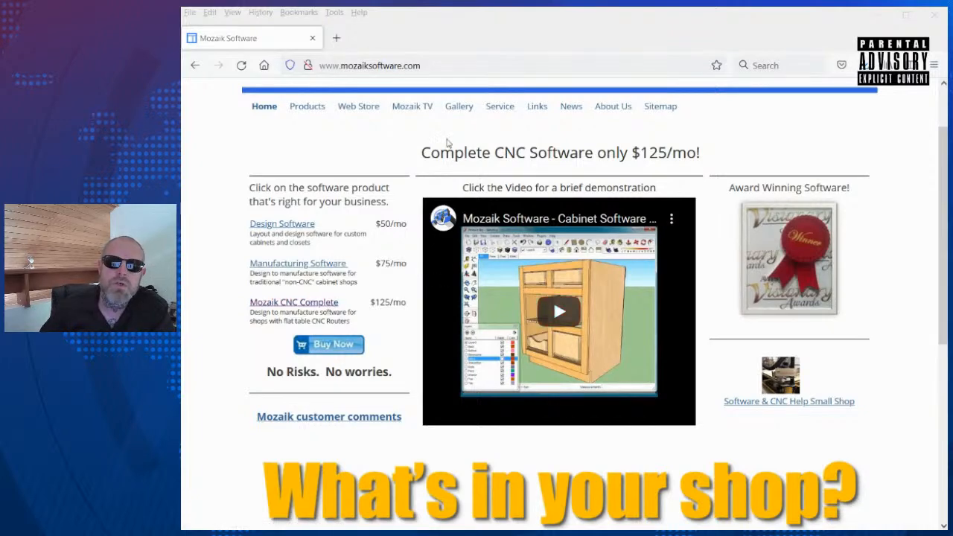
pyautogui.moveTo(341, 158)
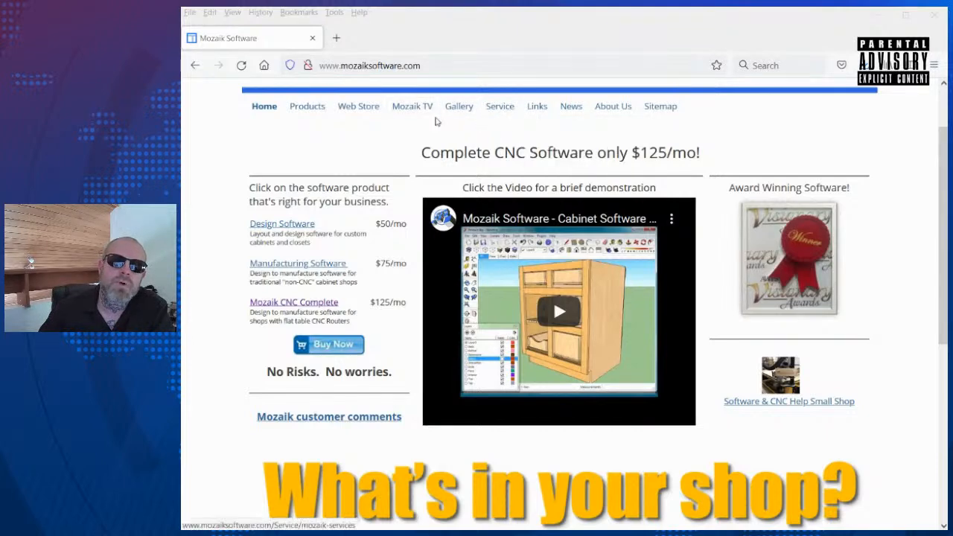
pyautogui.click(307, 106)
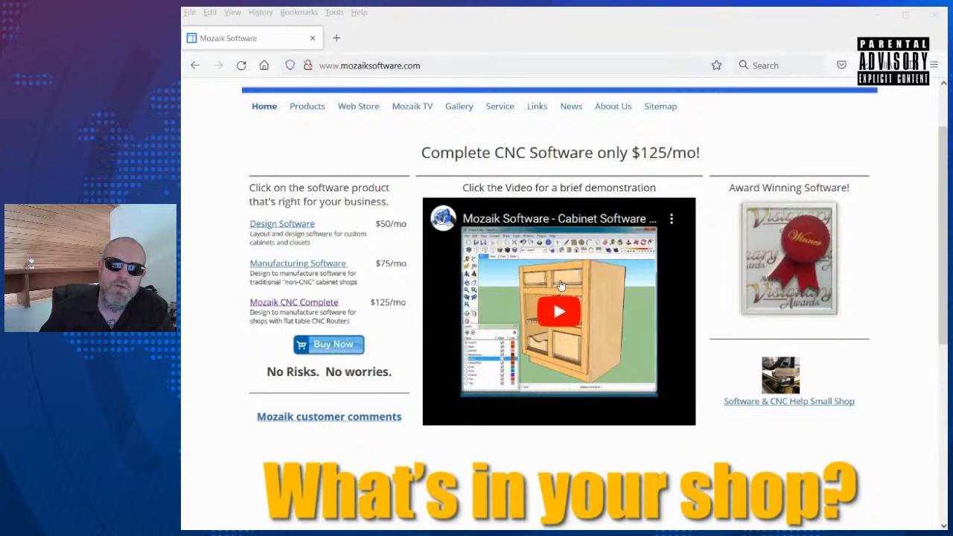
pyautogui.moveTo(592, 295)
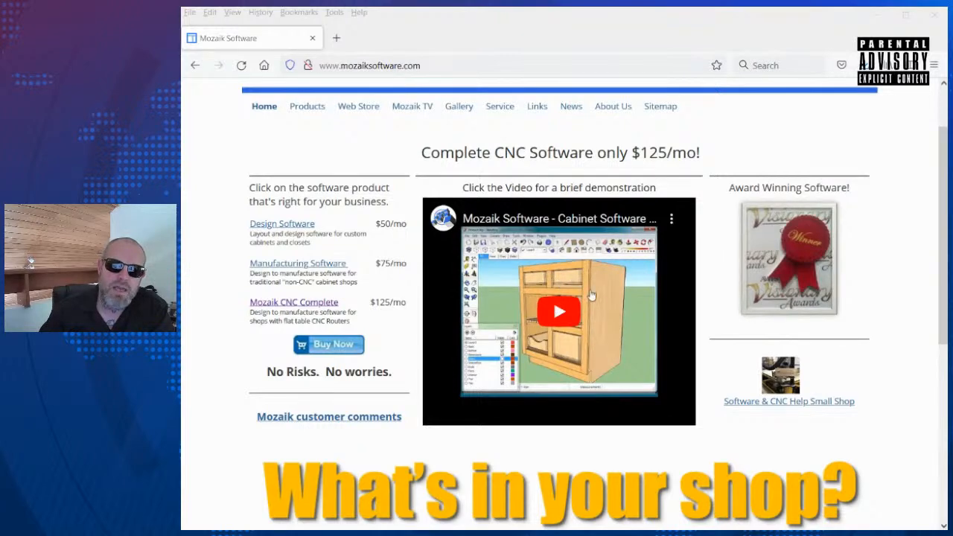
pyautogui.moveTo(584, 354)
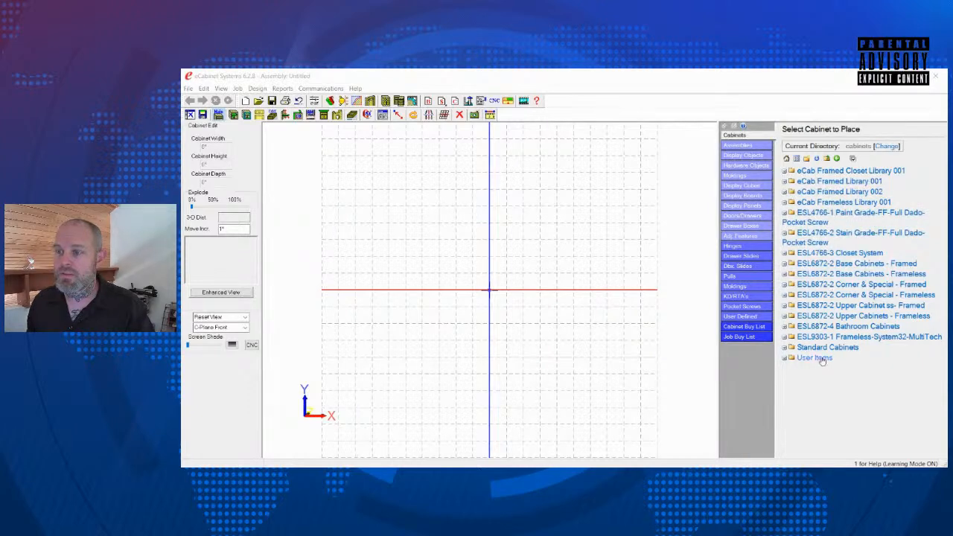
# Open the Standard Cabinets library to place a base cabinet with a drawer over two doors
pyautogui.doubleClick(827, 347)
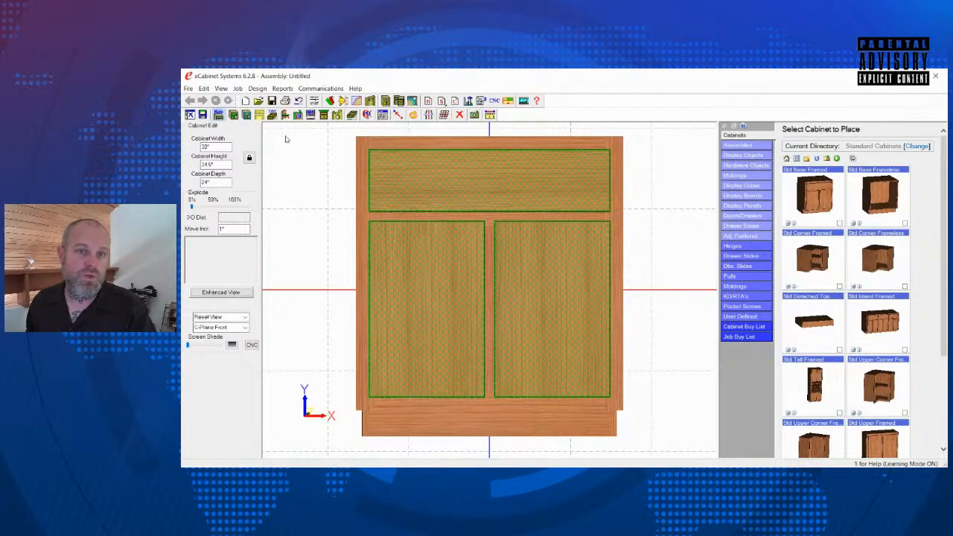
pyautogui.moveTo(272, 113)
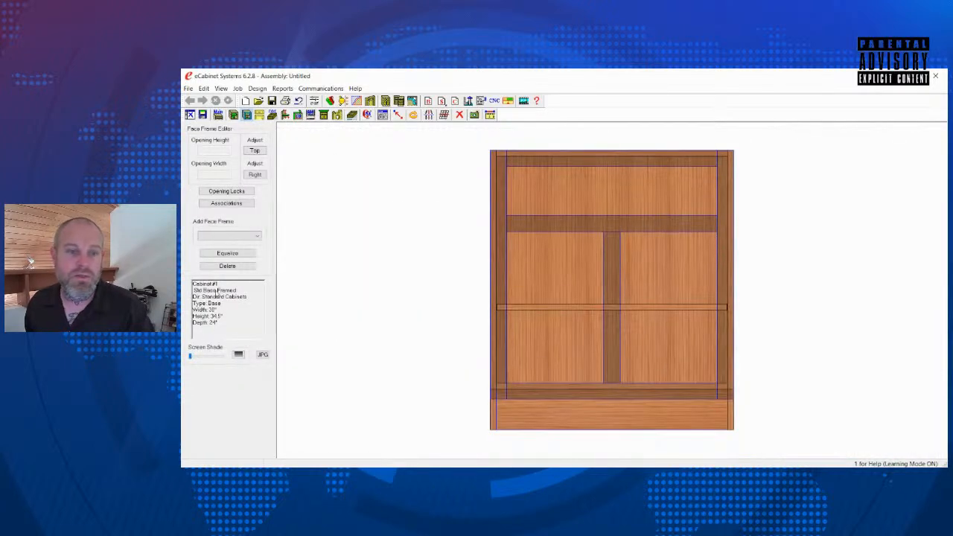
# Exit the Face Frame Editor back to the Cabinet Edit view of the base cabinet
pyautogui.click(226, 235)
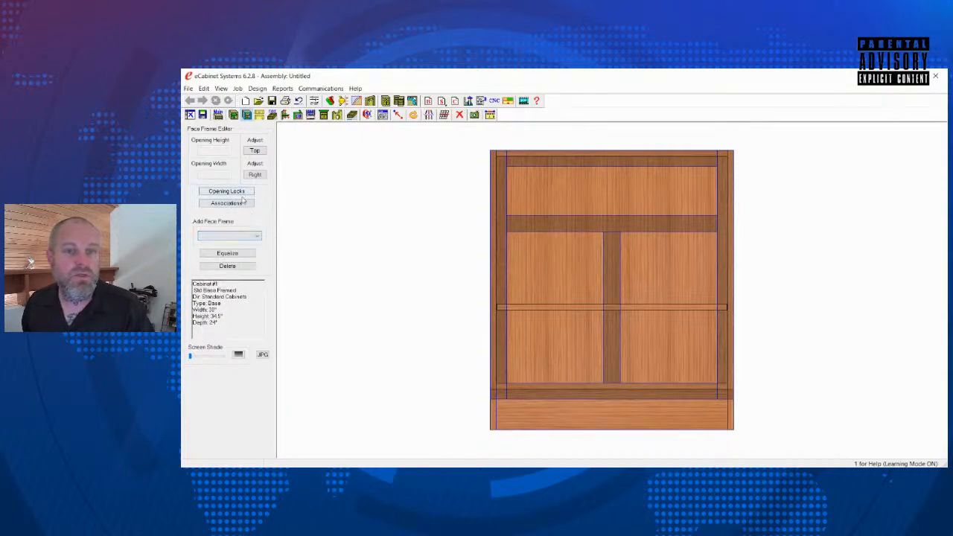
pyautogui.click(227, 190)
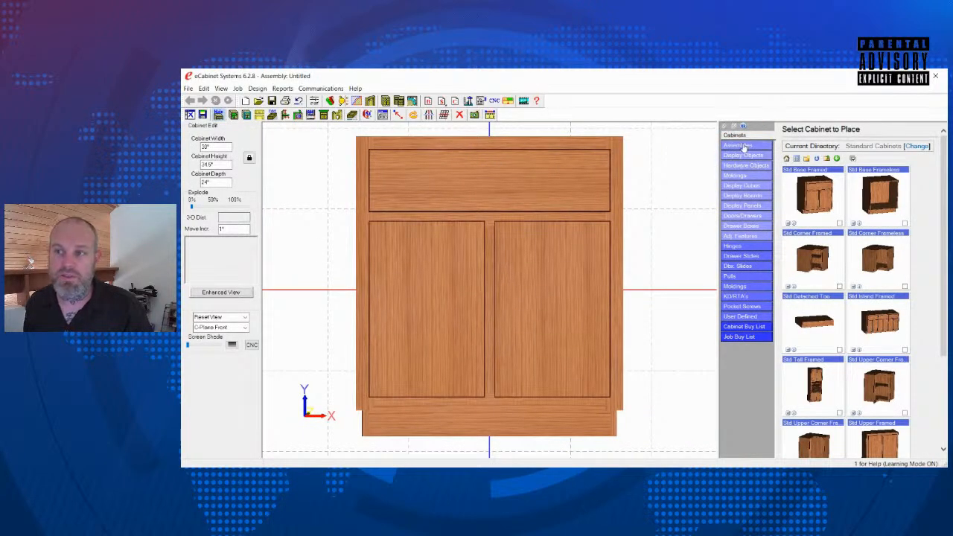
# Switch to the Assemblies library and delete the base cabinet, confirming each part-removal and whole-cabinet prompt
pyautogui.click(738, 144)
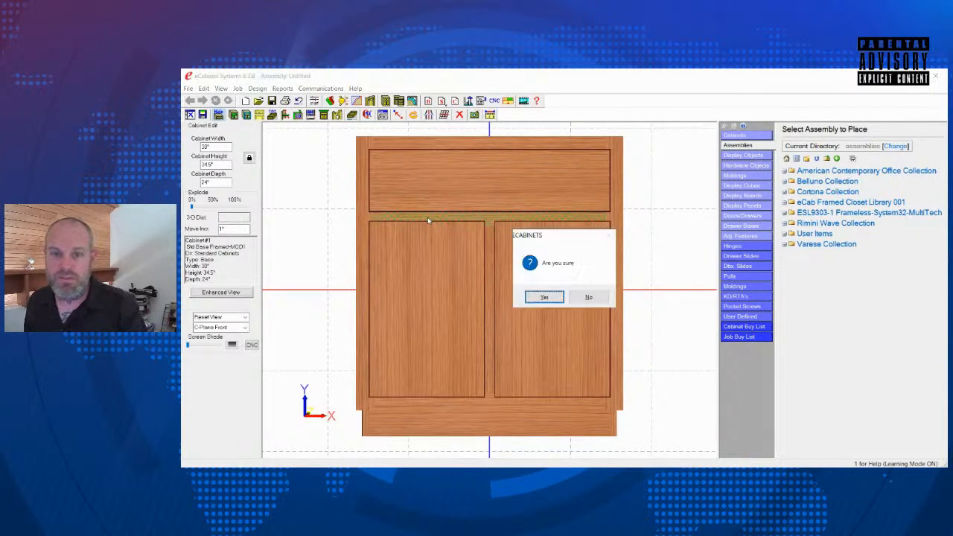
pyautogui.click(545, 298)
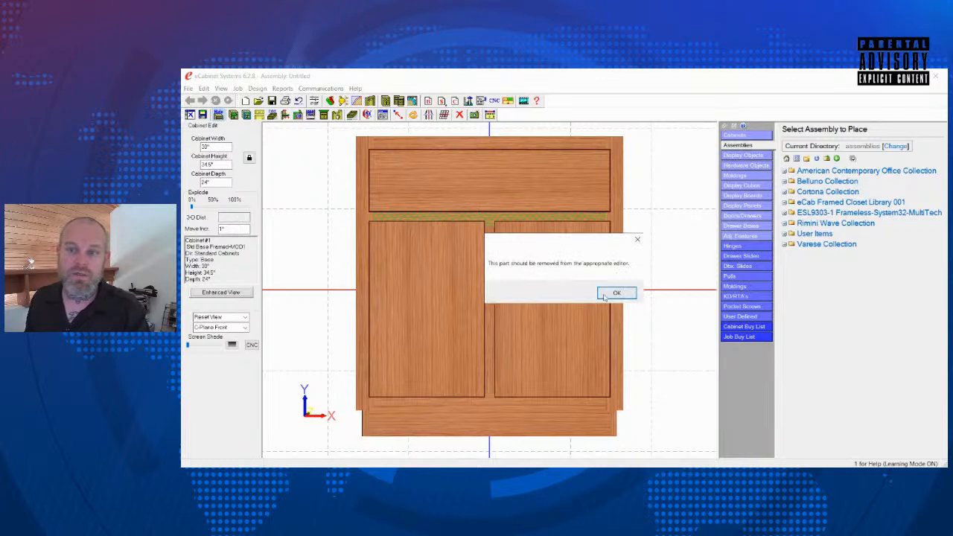
pyautogui.click(617, 292)
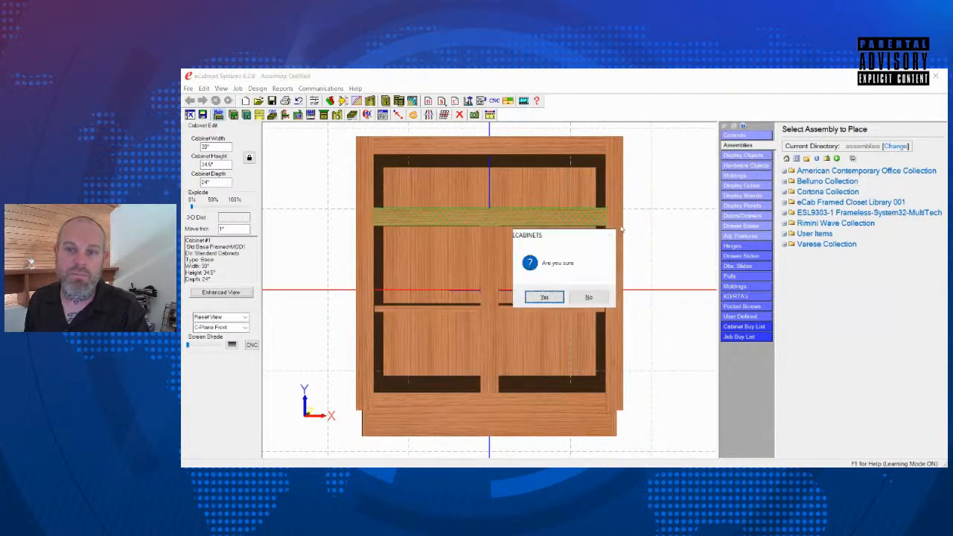
pyautogui.click(544, 298)
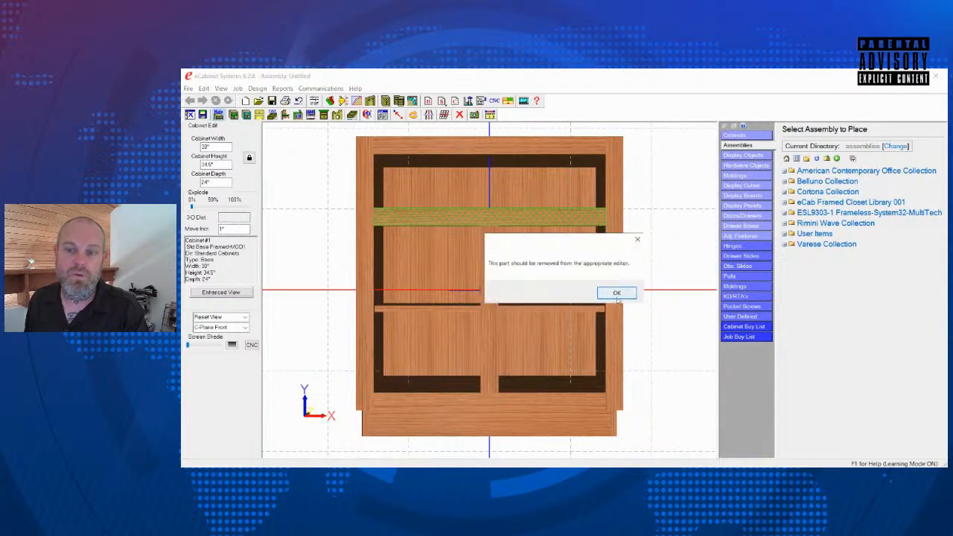
pyautogui.click(616, 291)
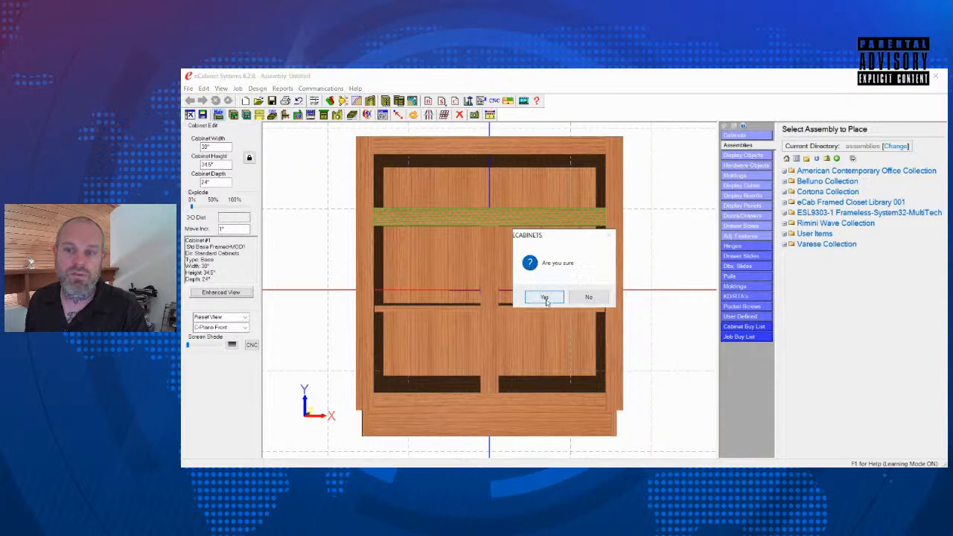
pyautogui.click(545, 298)
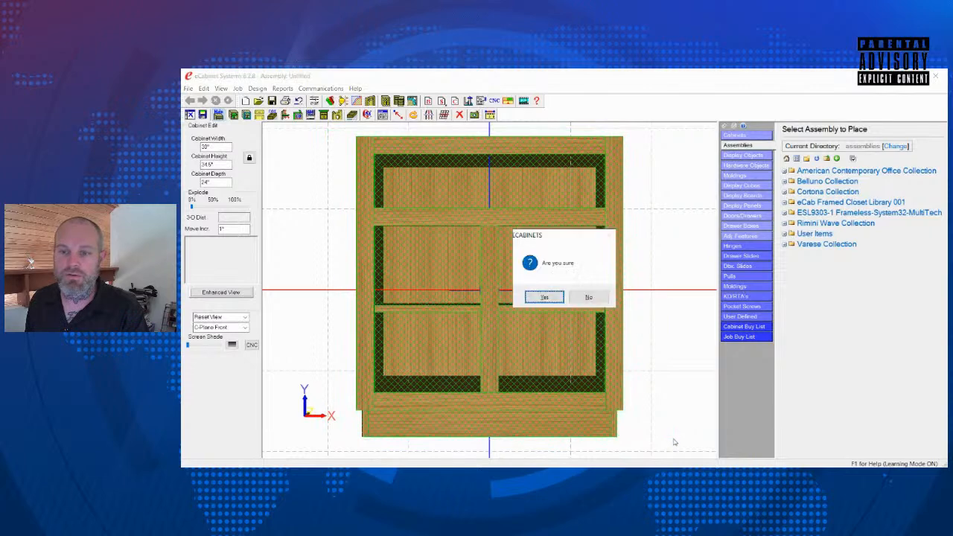
pyautogui.click(544, 298)
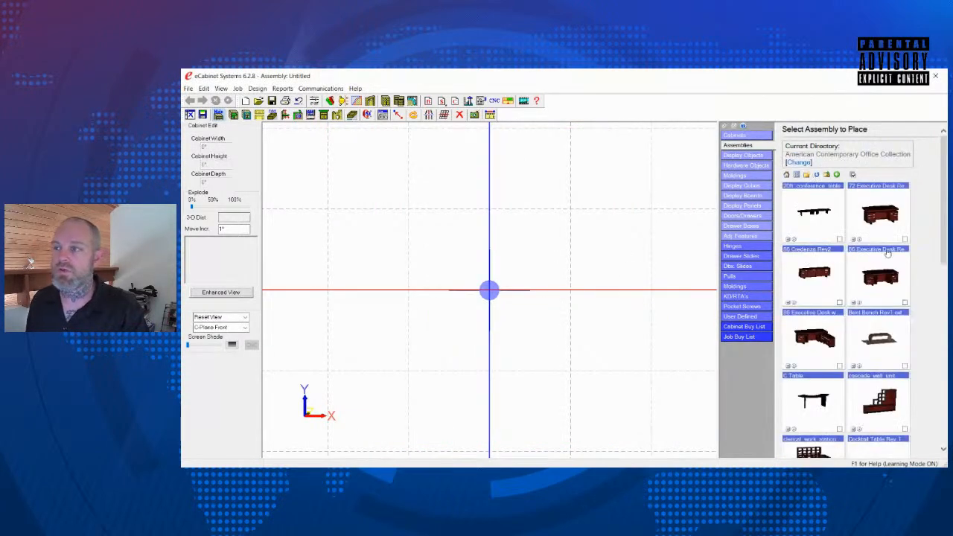
# Pick the office-collection desk assembly and add all of its new hardware to the job
pyautogui.scroll(-3)
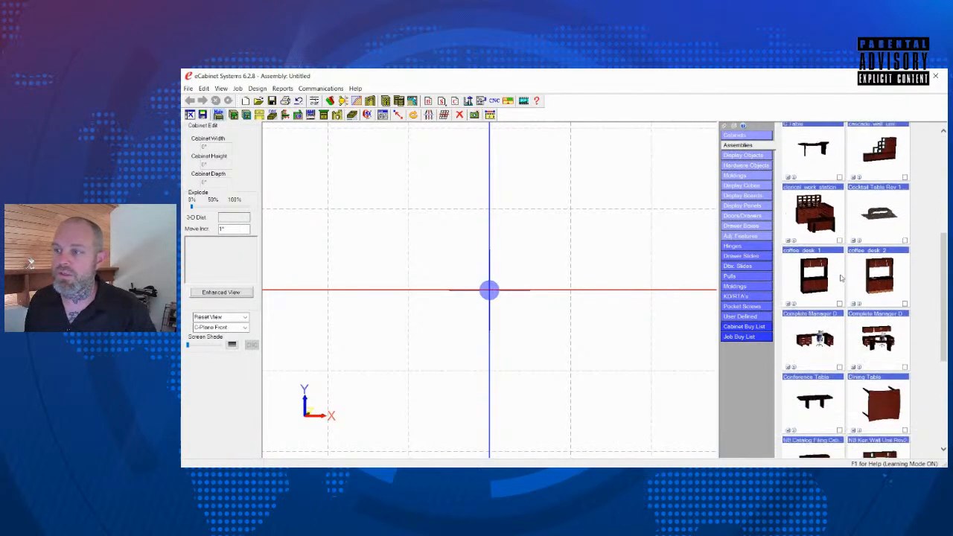
pyautogui.scroll(-3)
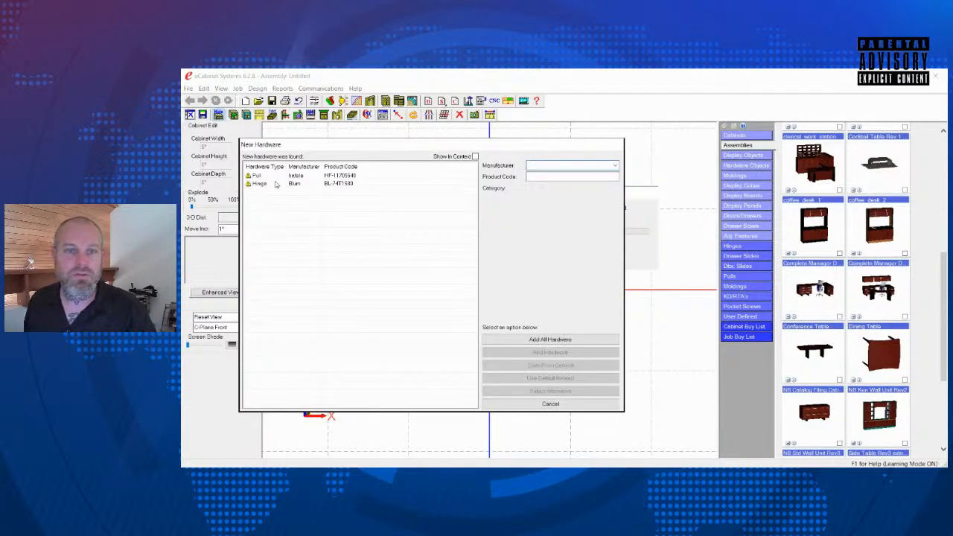
pyautogui.click(256, 175)
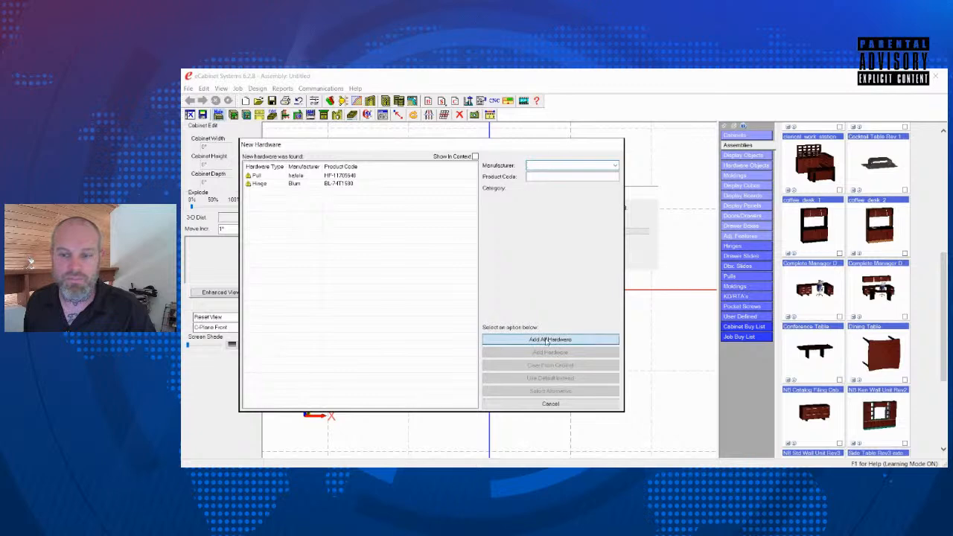
pyautogui.click(551, 340)
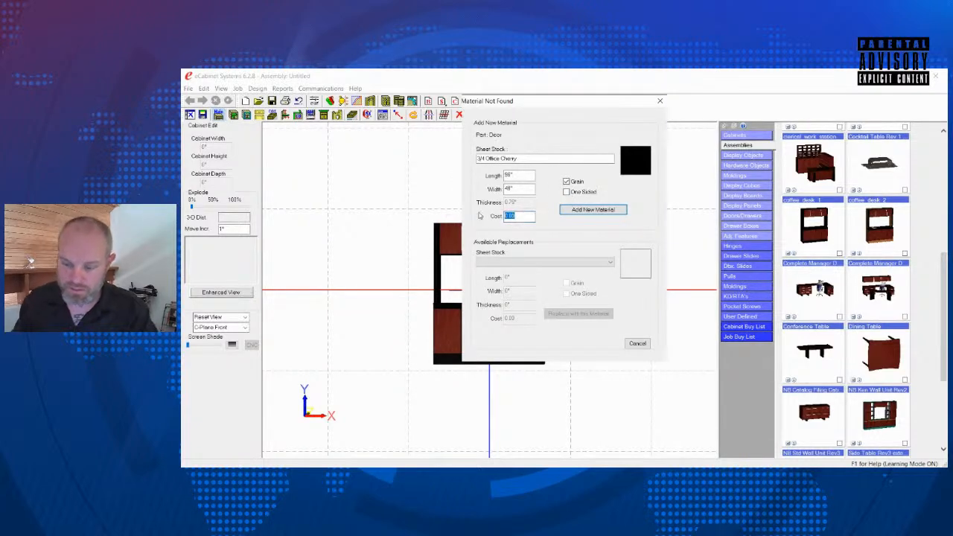
# Enter costs 100 and 275.00 for the missing sheet and black laminate edge banding materials and add them
pyautogui.write('100')
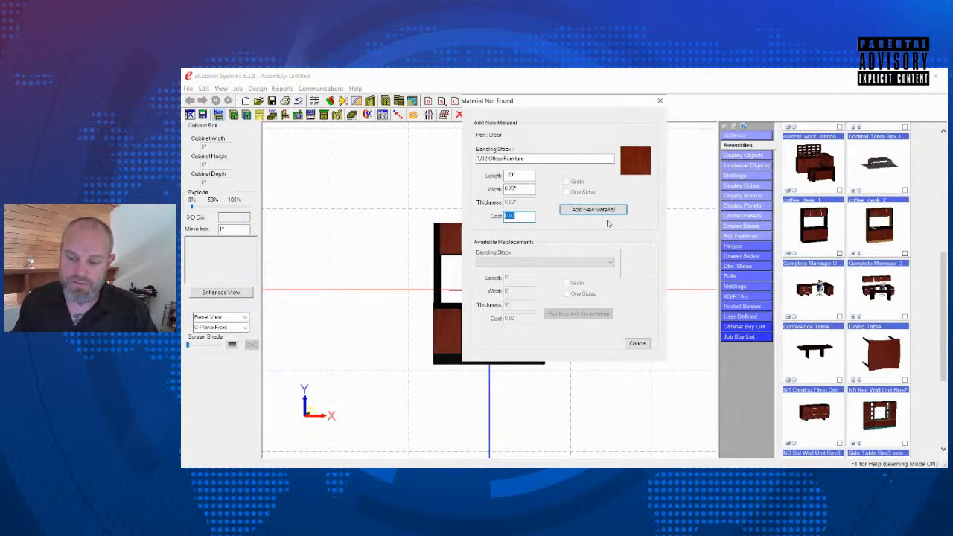
pyautogui.write('275.00')
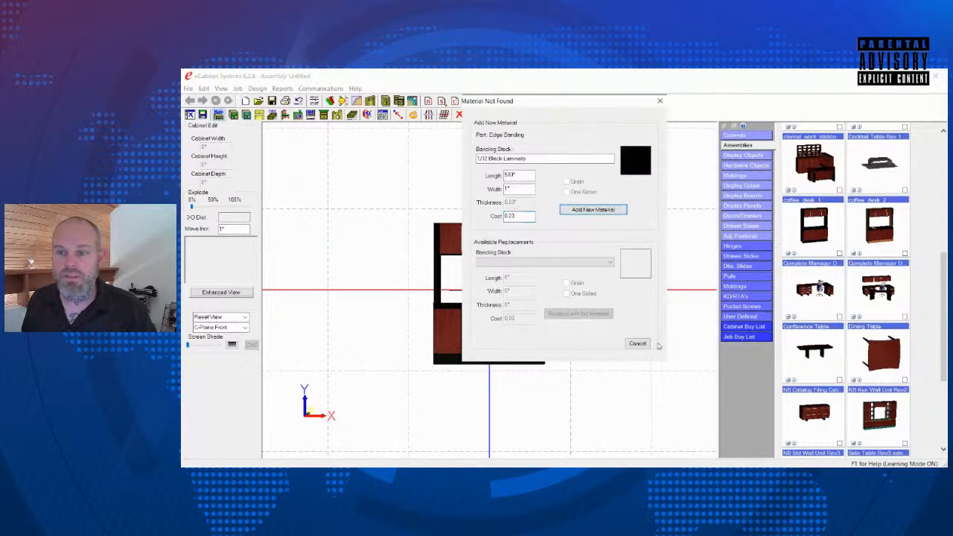
pyautogui.click(637, 342)
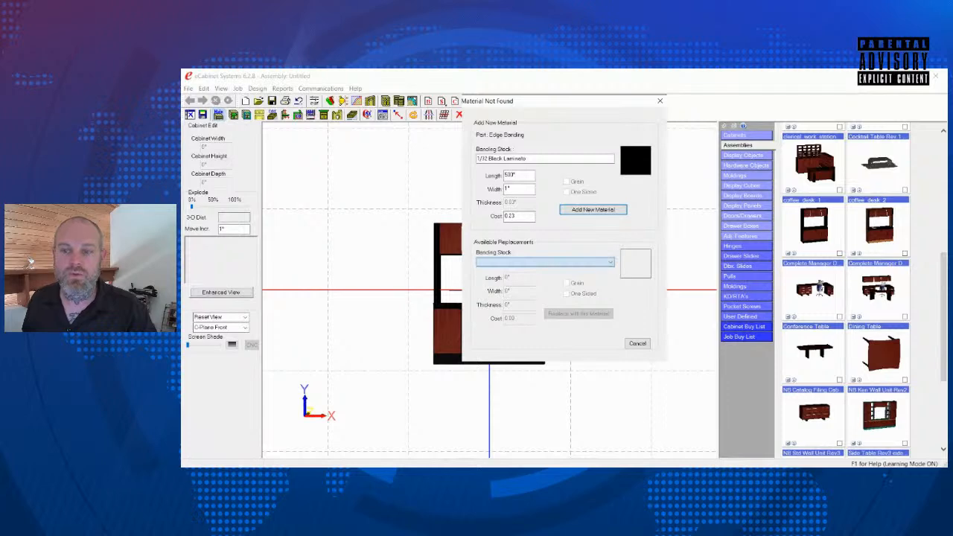
pyautogui.click(543, 262)
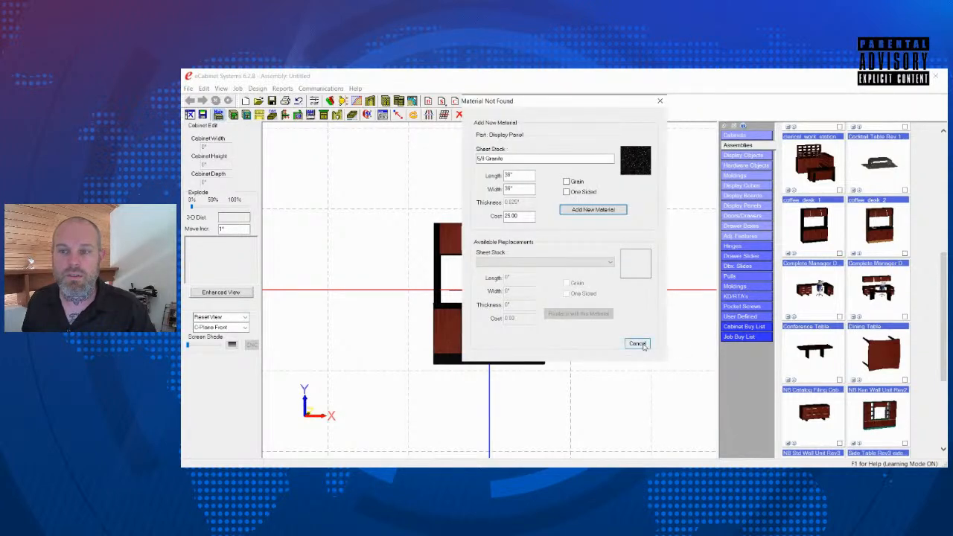
pyautogui.click(637, 343)
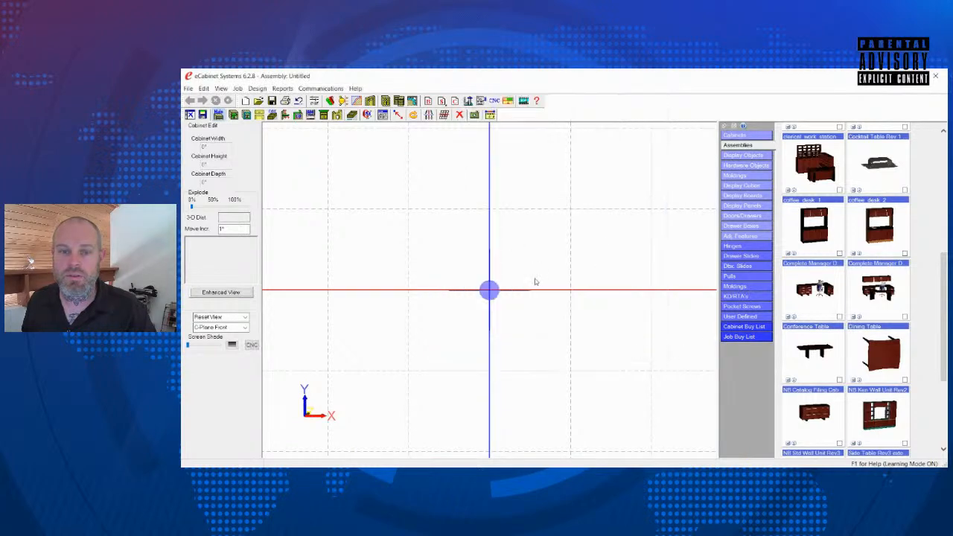
pyautogui.moveTo(545, 285)
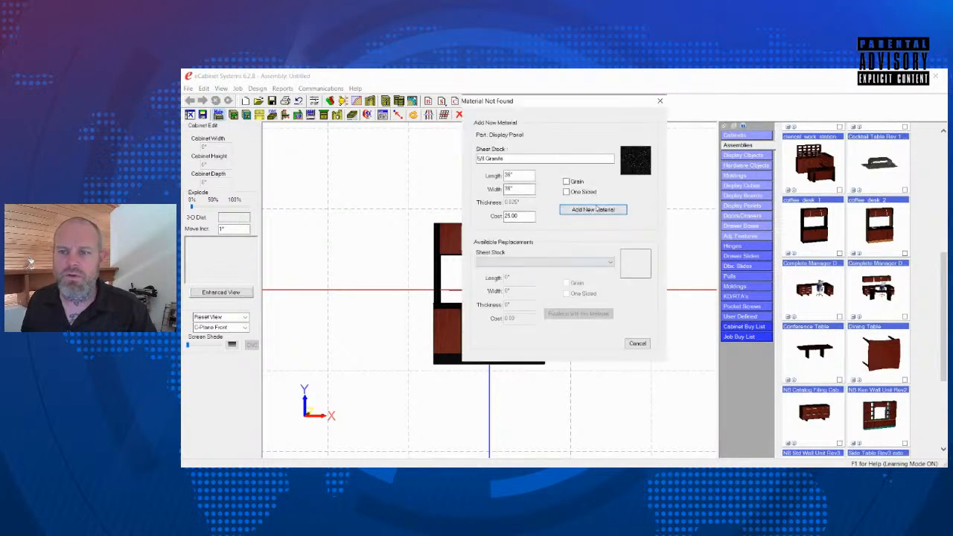
pyautogui.click(592, 208)
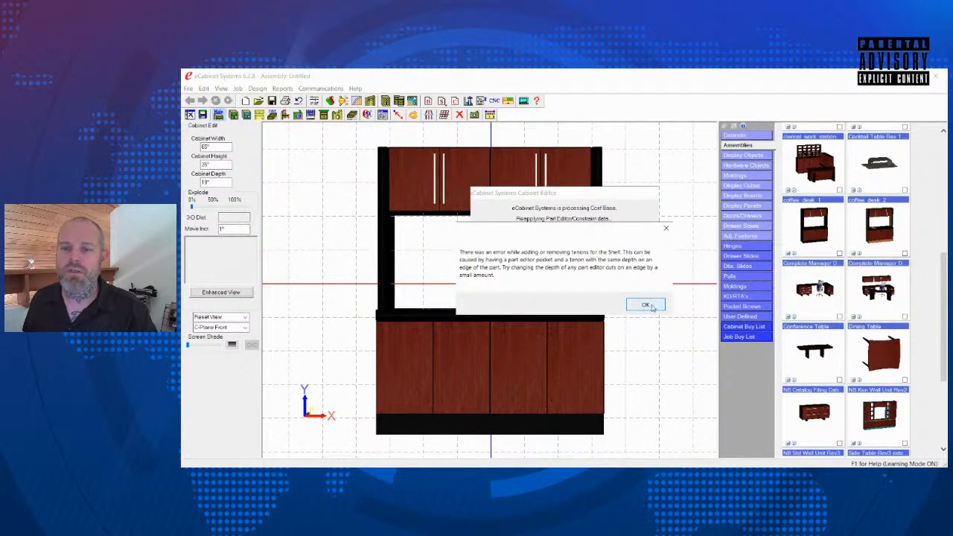
# Acknowledge the tenon error so the coffee_desk_3 assembly finishes loading
pyautogui.click(646, 303)
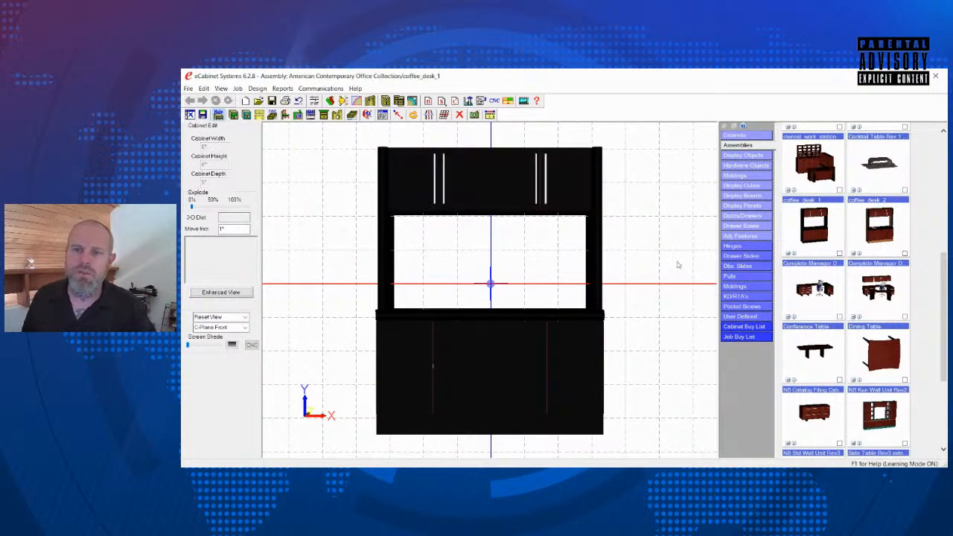
pyautogui.click(518, 181)
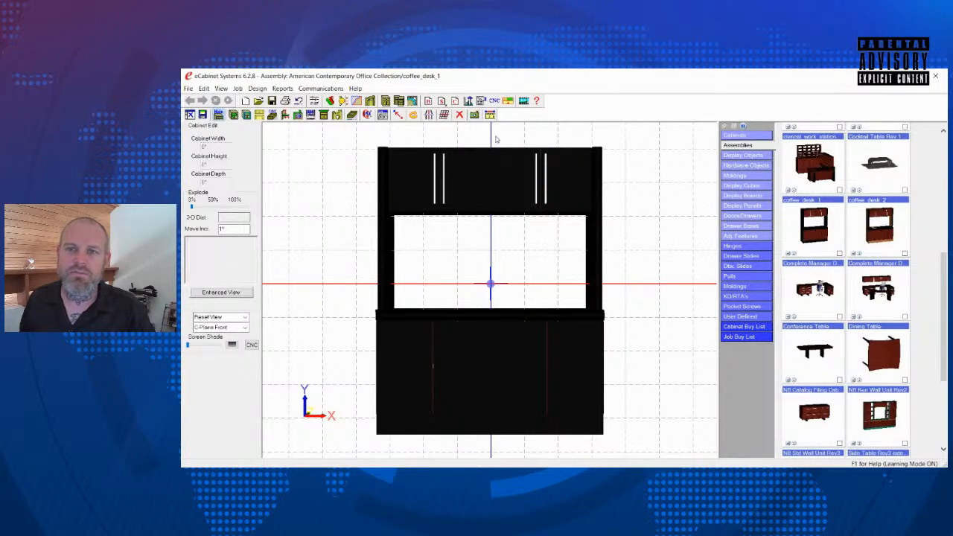
pyautogui.moveTo(429, 102)
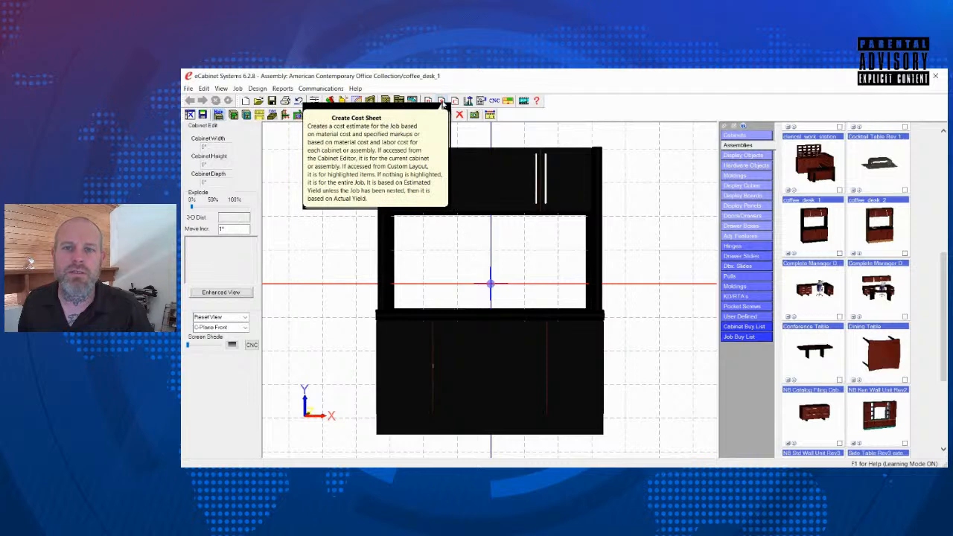
pyautogui.moveTo(454, 101)
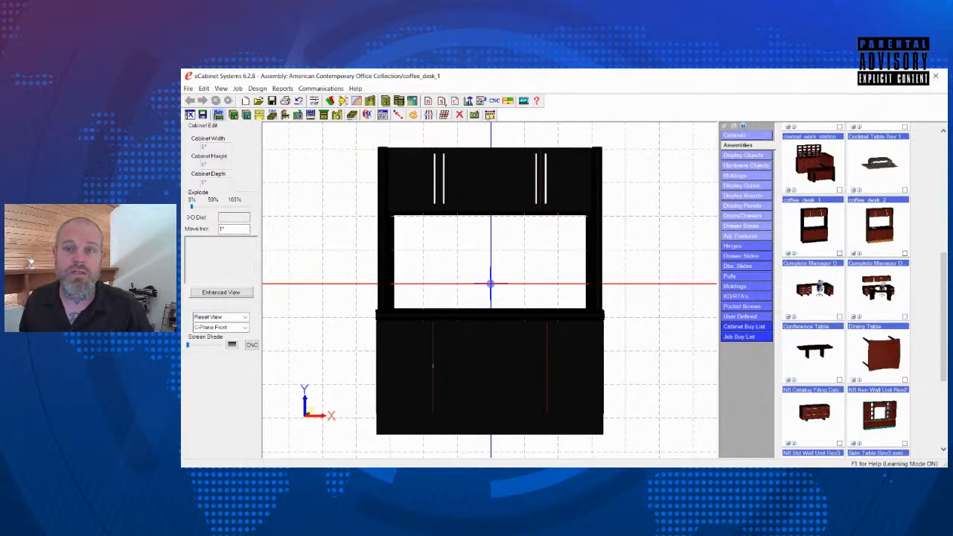
pyautogui.moveTo(469, 113)
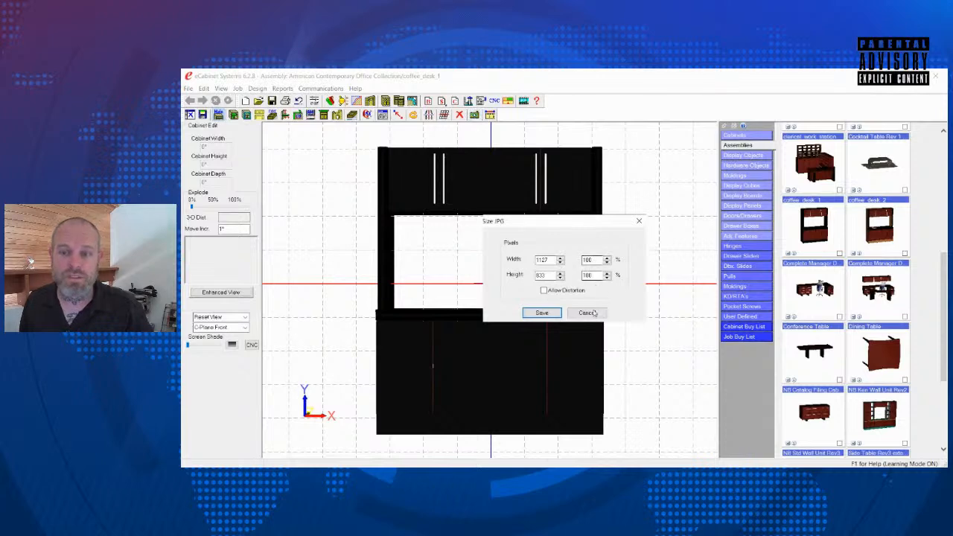
pyautogui.click(586, 312)
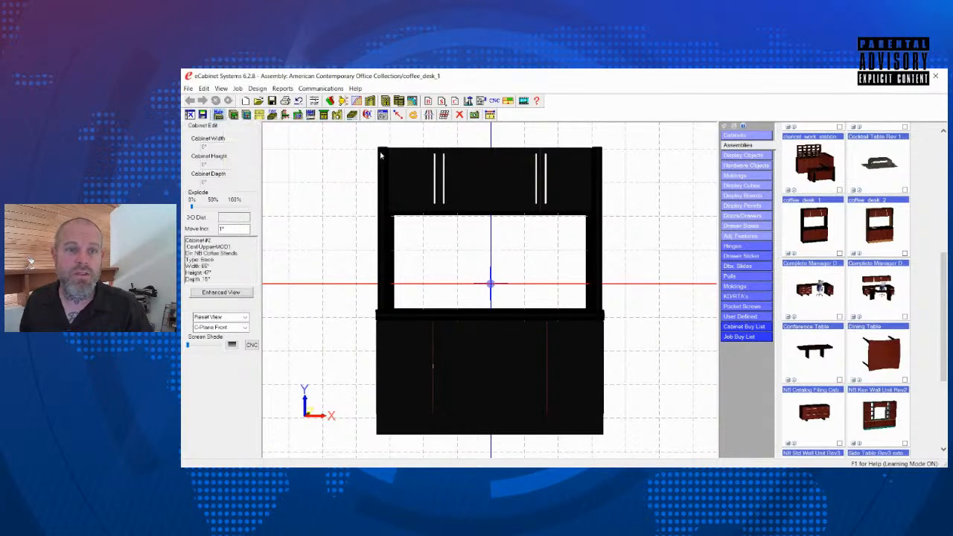
pyautogui.moveTo(369, 113)
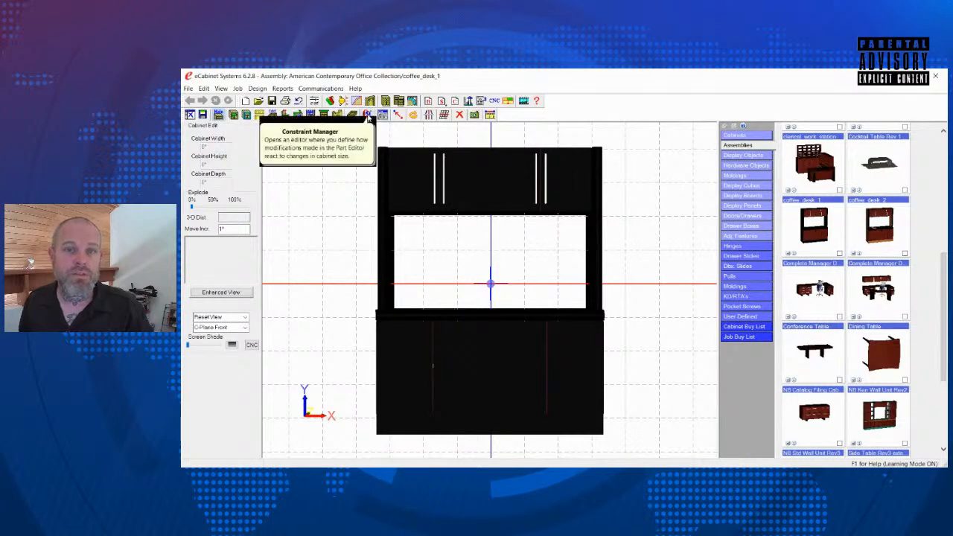
pyautogui.moveTo(381, 113)
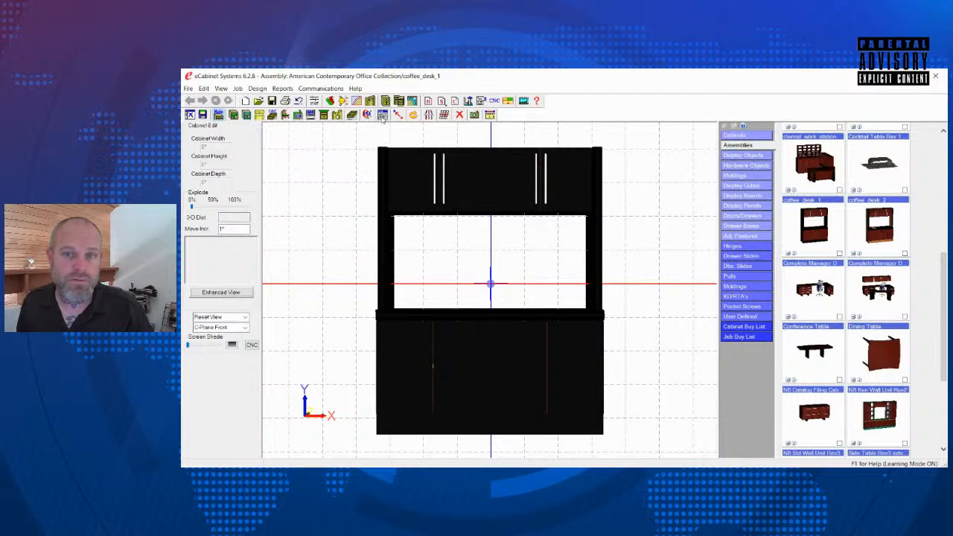
pyautogui.moveTo(412, 113)
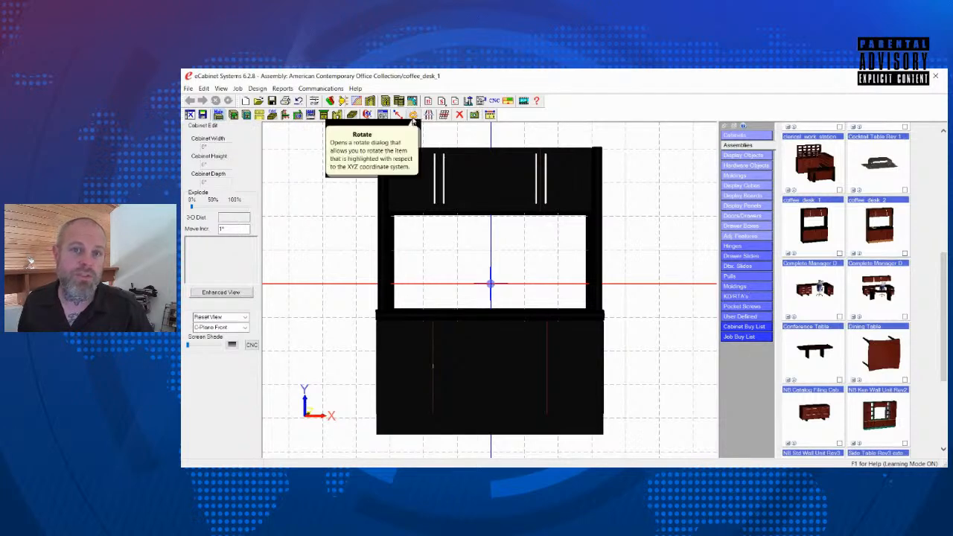
pyautogui.click(414, 113)
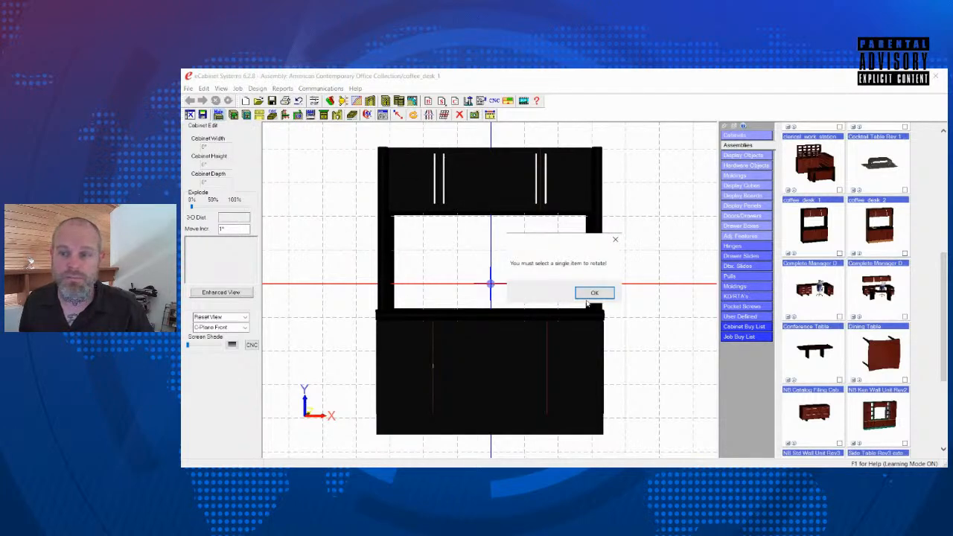
pyautogui.click(594, 291)
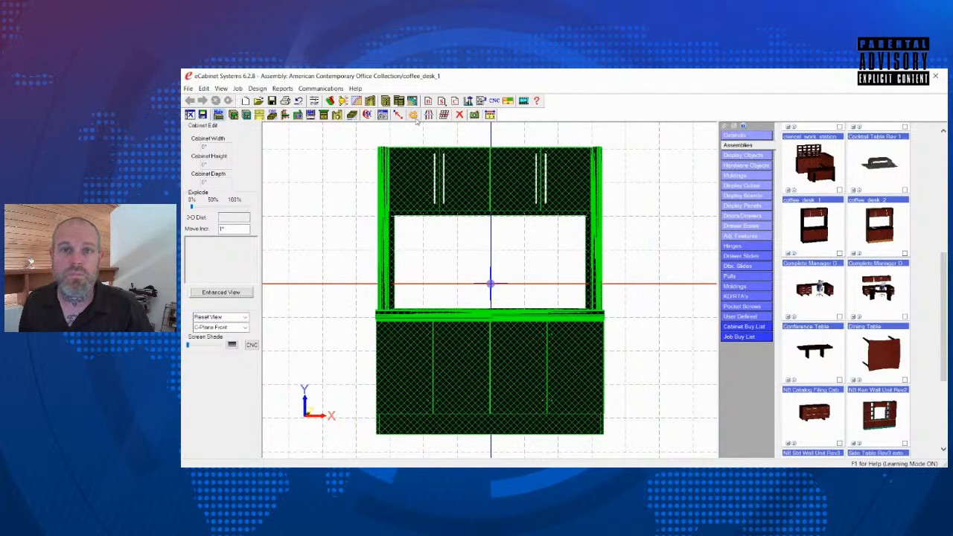
pyautogui.click(512, 178)
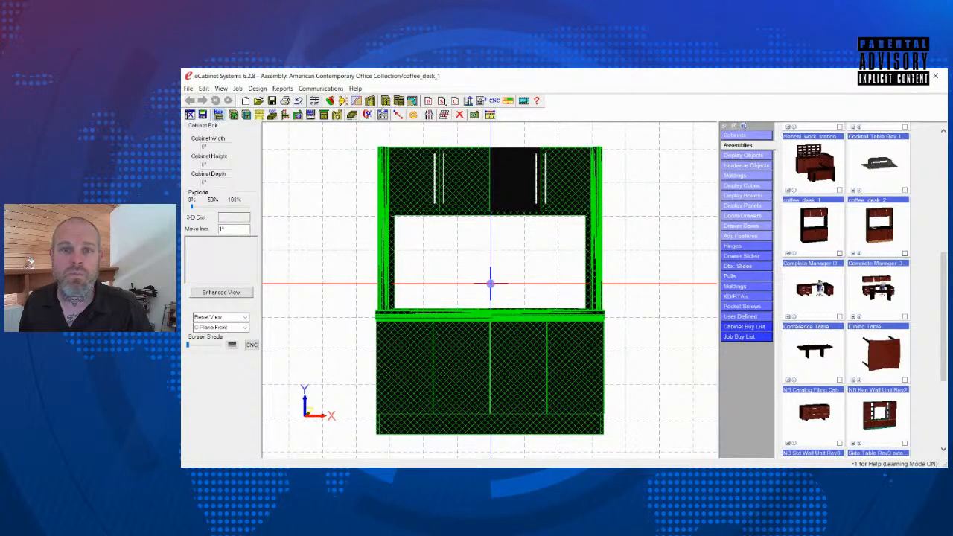
pyautogui.moveTo(429, 115)
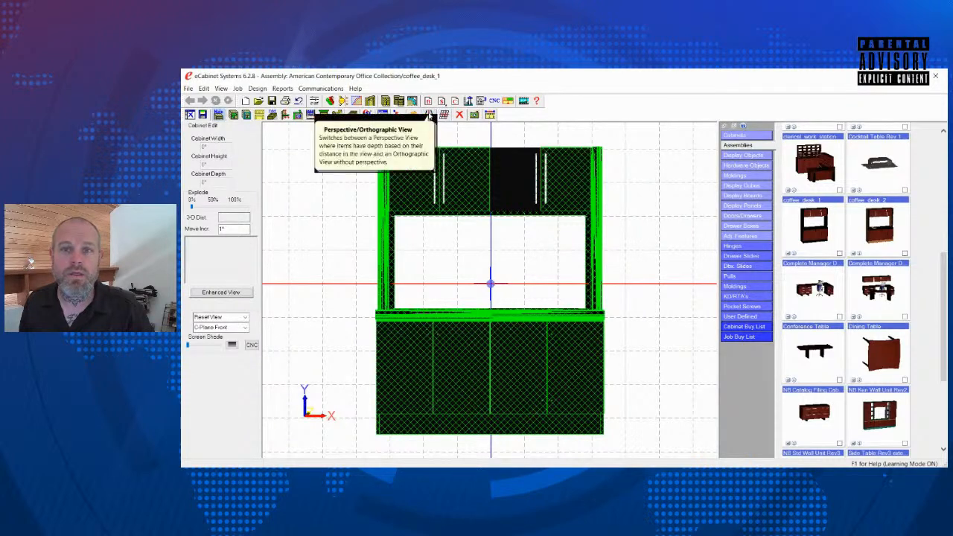
pyautogui.click(428, 113)
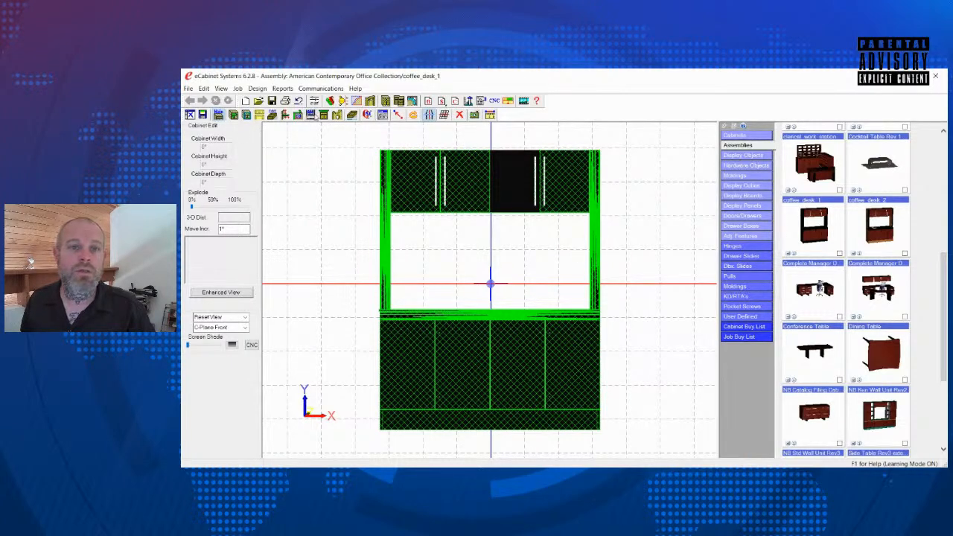
pyautogui.moveTo(310, 113)
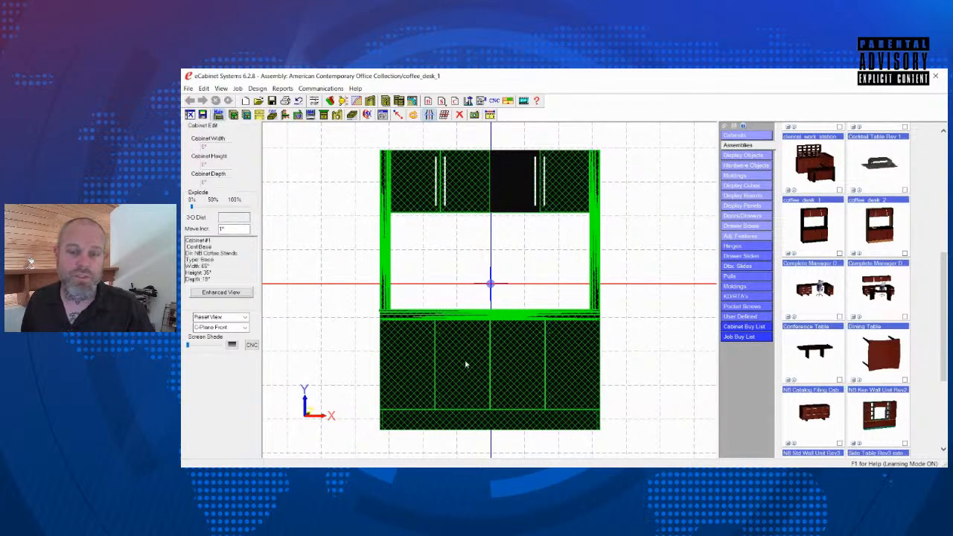
pyautogui.moveTo(357, 101)
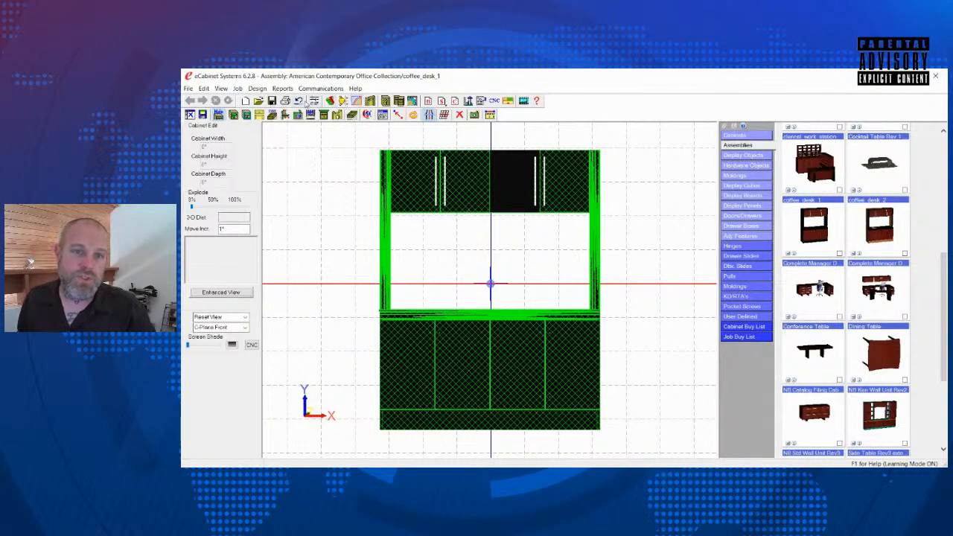
pyautogui.moveTo(313, 101)
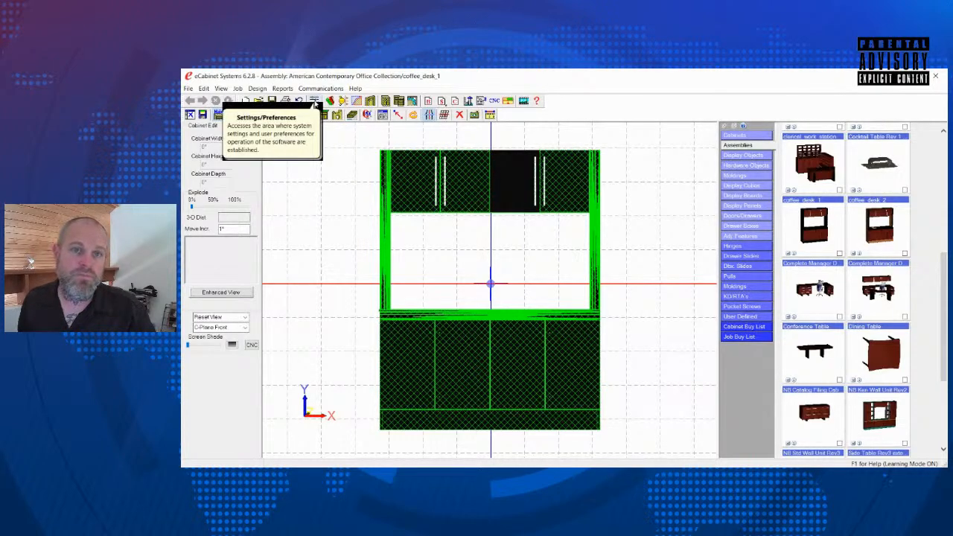
pyautogui.moveTo(375, 107)
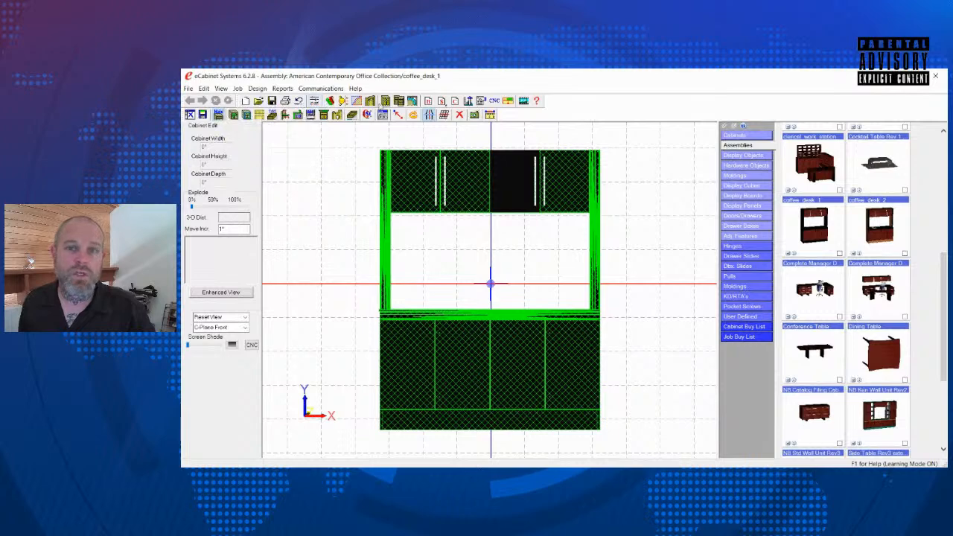
pyautogui.moveTo(411, 101)
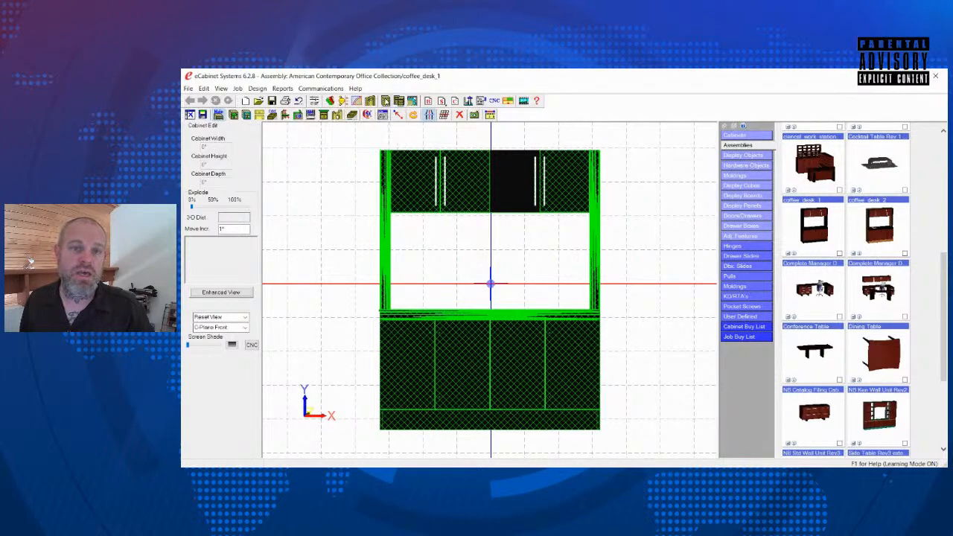
pyautogui.moveTo(384, 101)
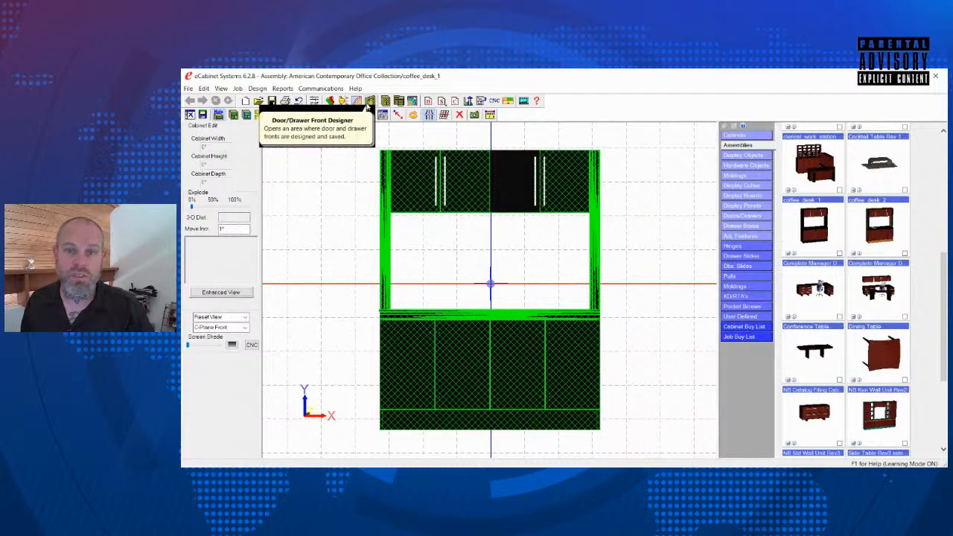
pyautogui.moveTo(509, 101)
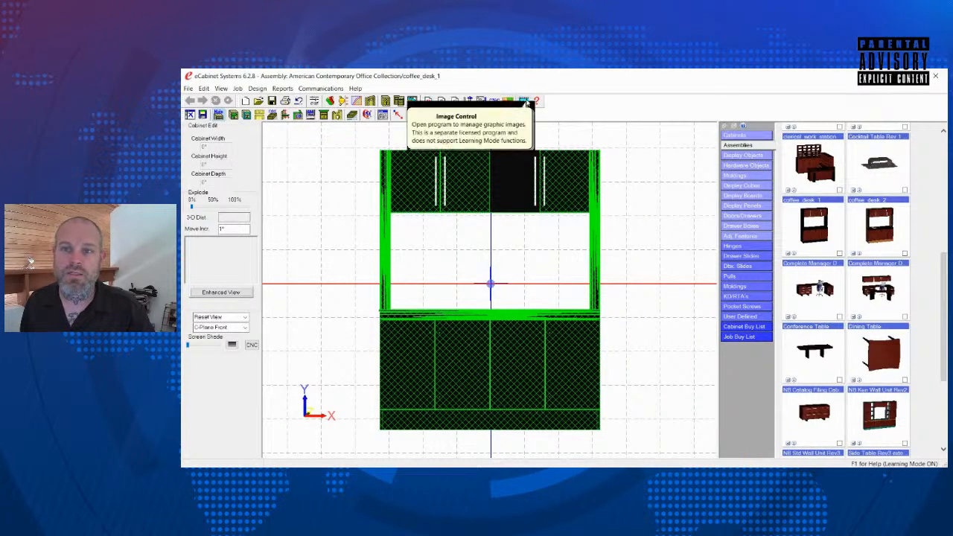
pyautogui.moveTo(494, 102)
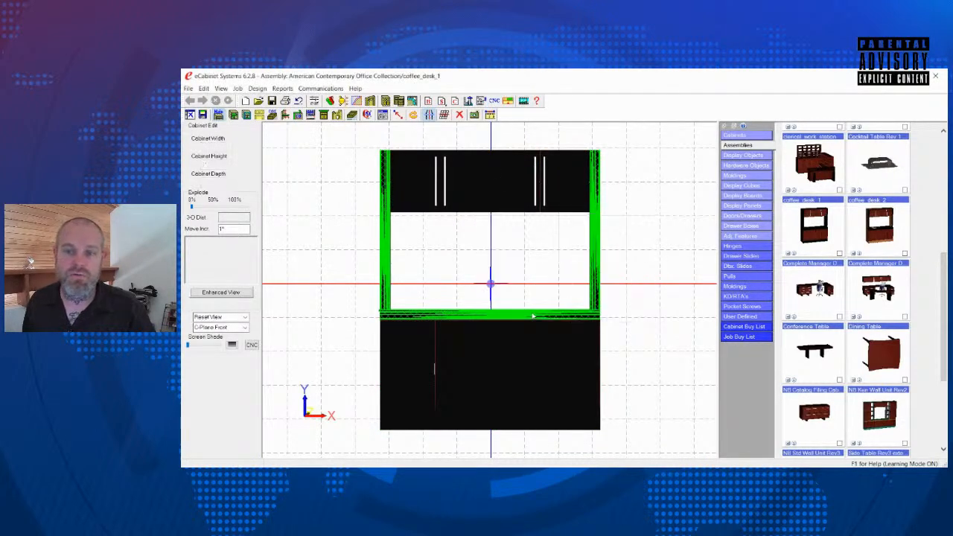
# Save the cabinet from the Save Cabinet window and close it
pyautogui.click(218, 113)
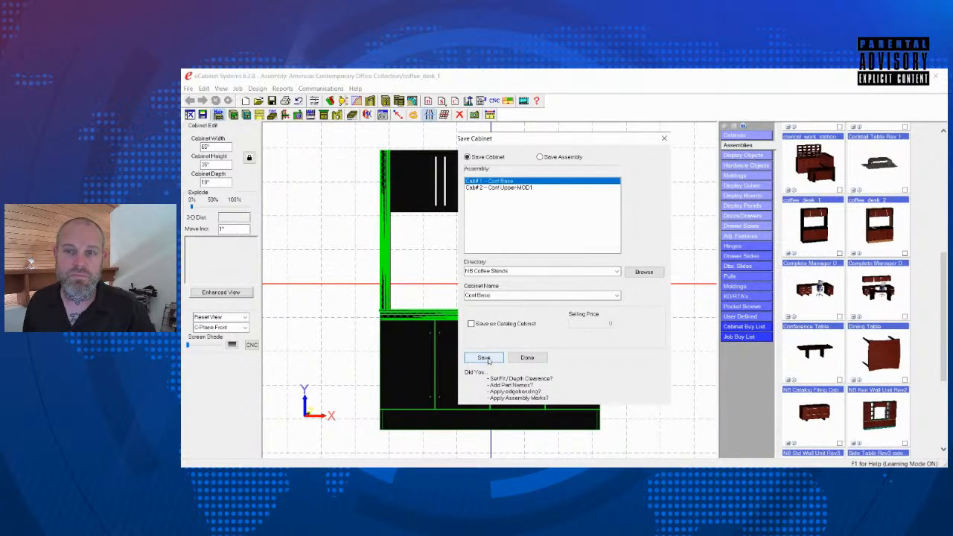
pyautogui.click(482, 357)
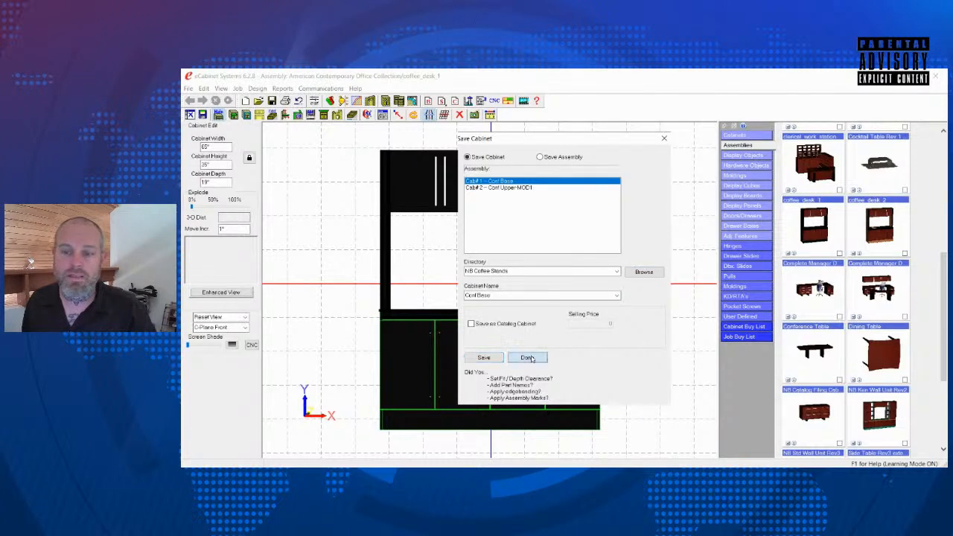
pyautogui.click(527, 357)
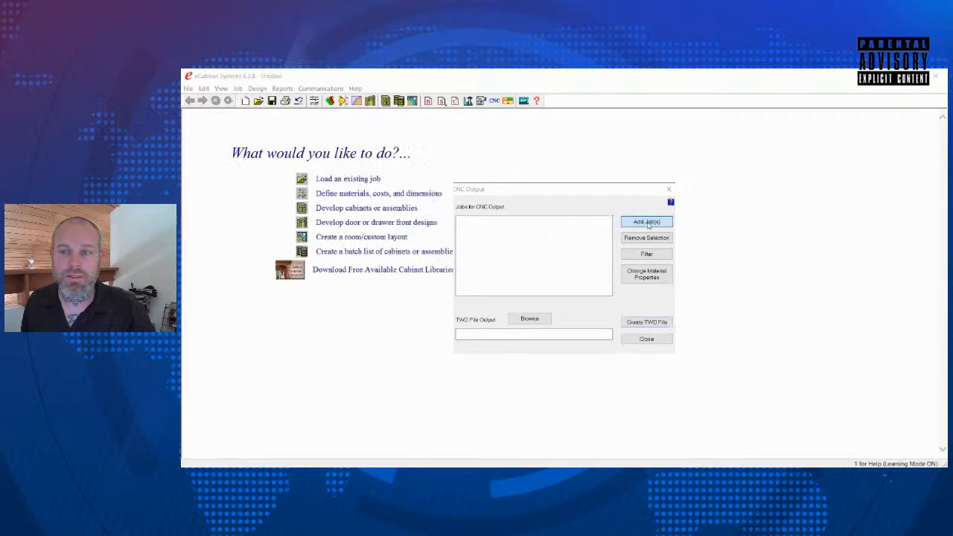
# Start adding job files for CNC output, browse into the cabinets folder, then cancel without adding any
pyautogui.click(646, 221)
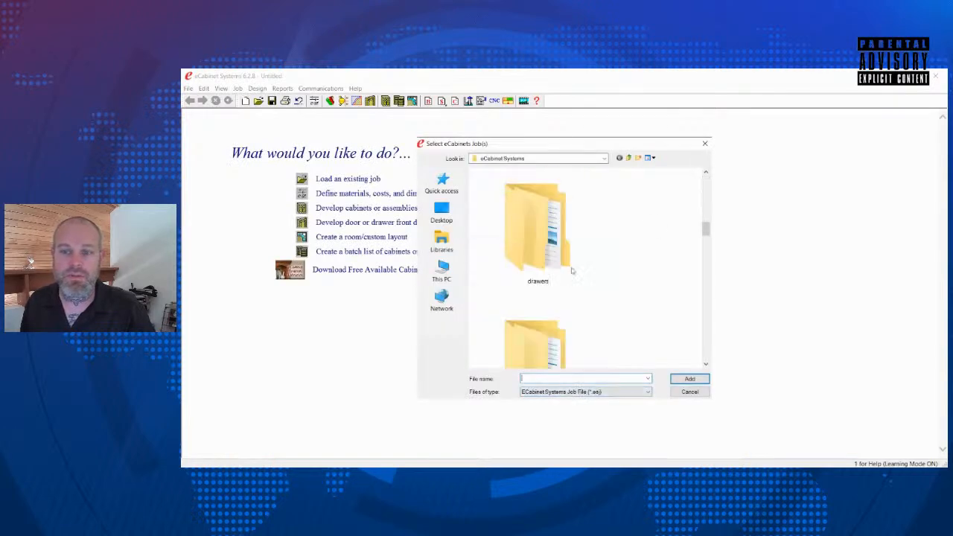
pyautogui.scroll(-3)
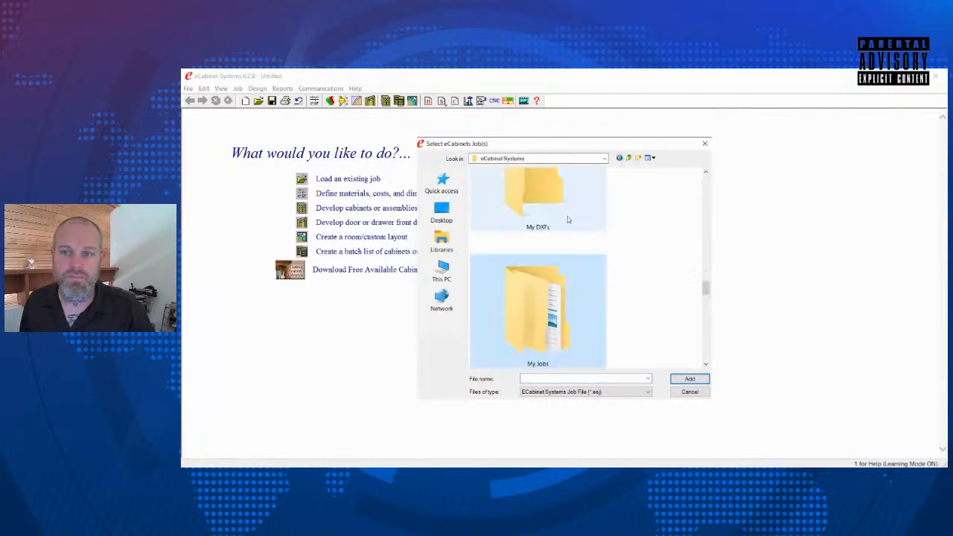
pyautogui.doubleClick(537, 196)
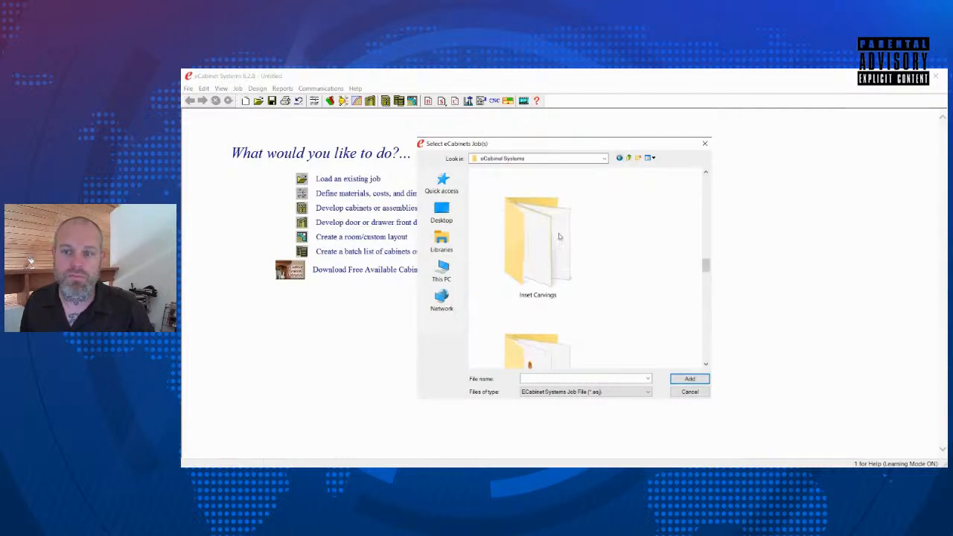
pyautogui.scroll(-3)
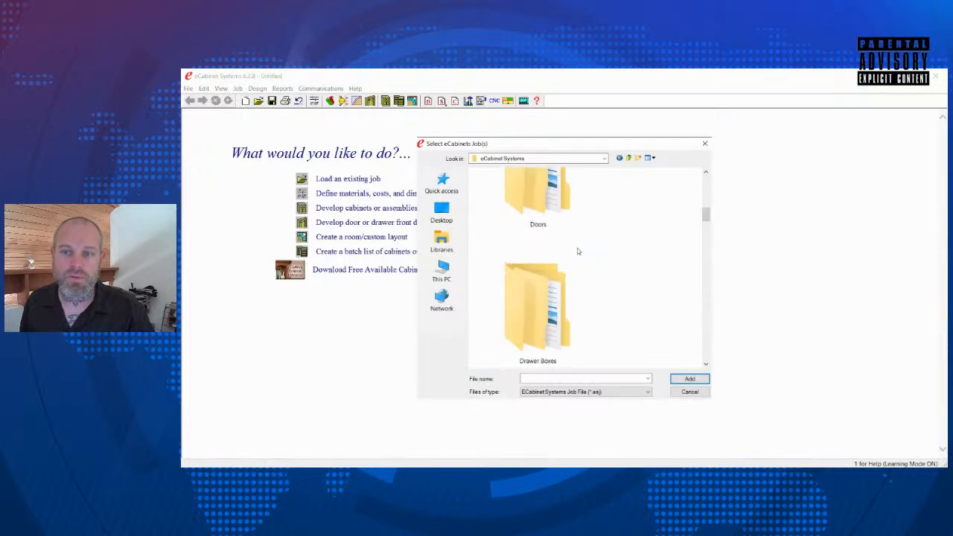
pyautogui.scroll(-3)
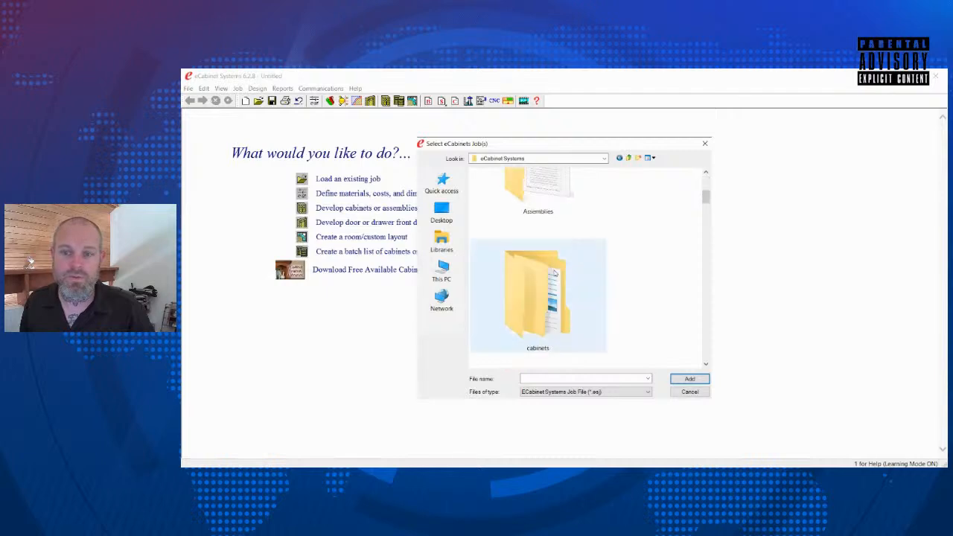
pyautogui.doubleClick(537, 290)
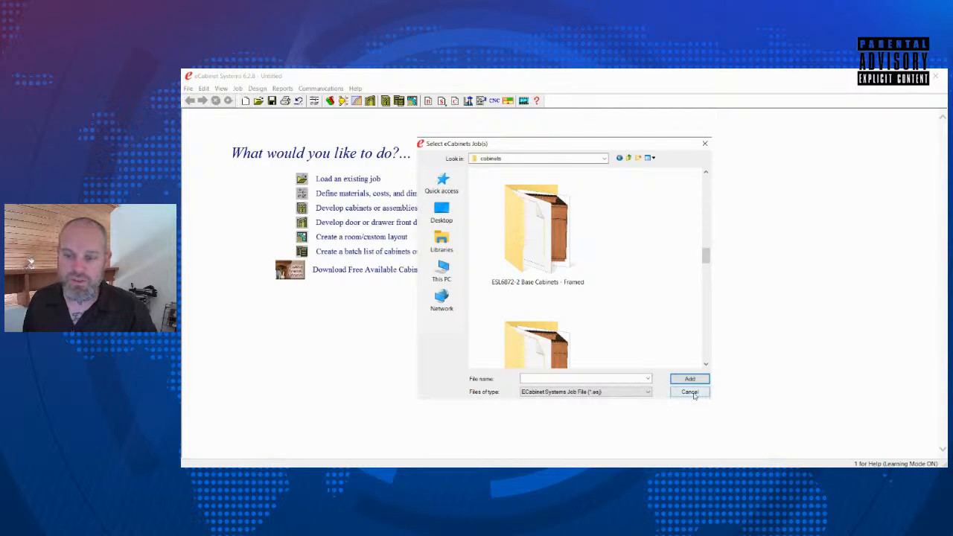
pyautogui.click(687, 391)
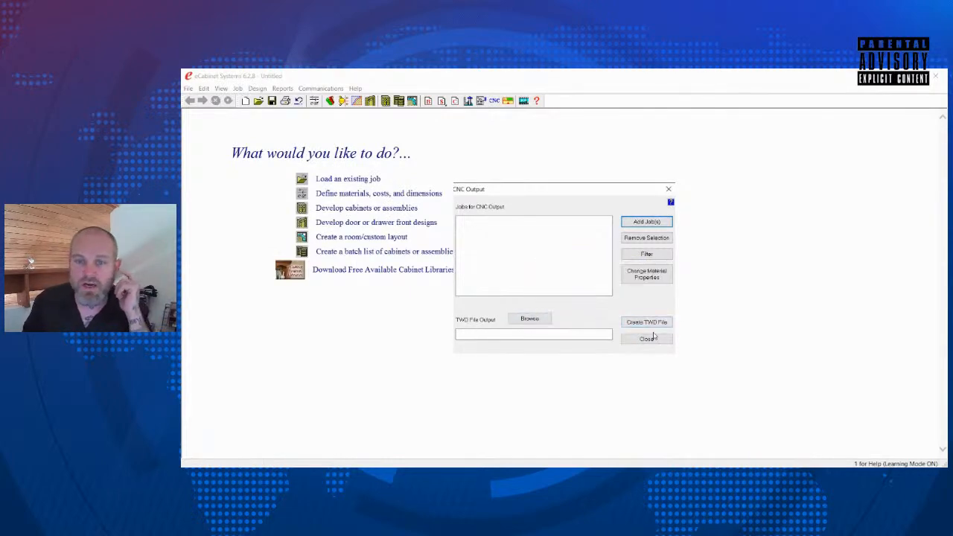
pyautogui.moveTo(697, 371)
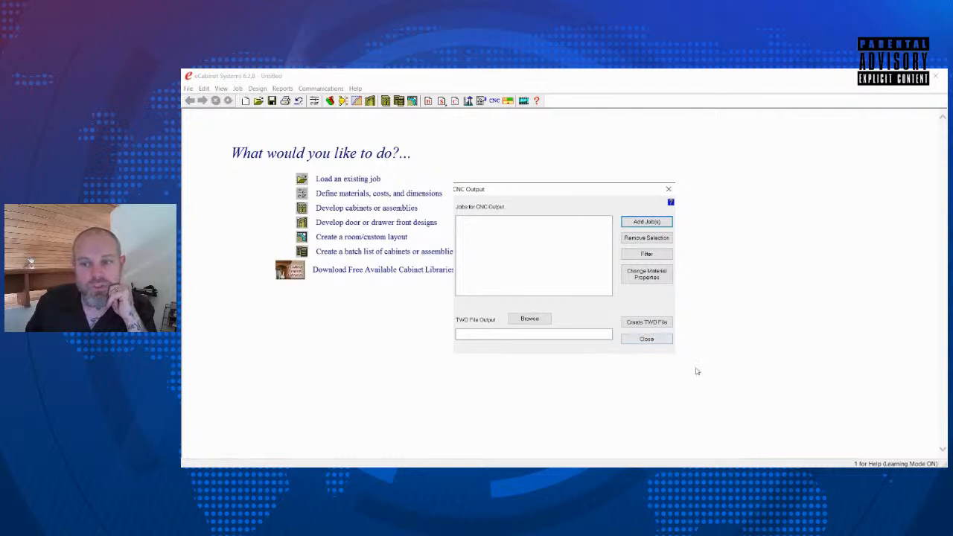
pyautogui.moveTo(646, 322)
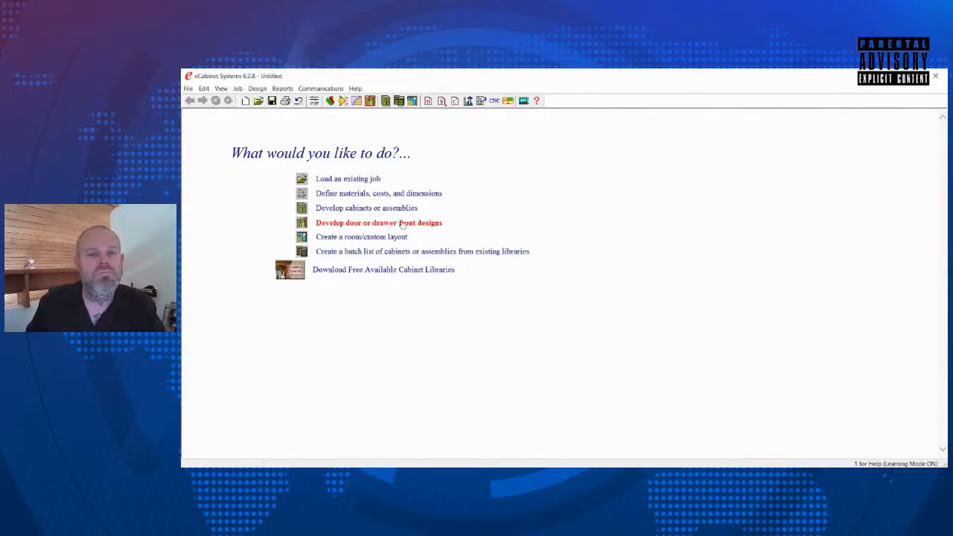
# In the Door/Drawer Front Designer, pick the door source, banding block material and the Standard door directory
pyautogui.click(378, 222)
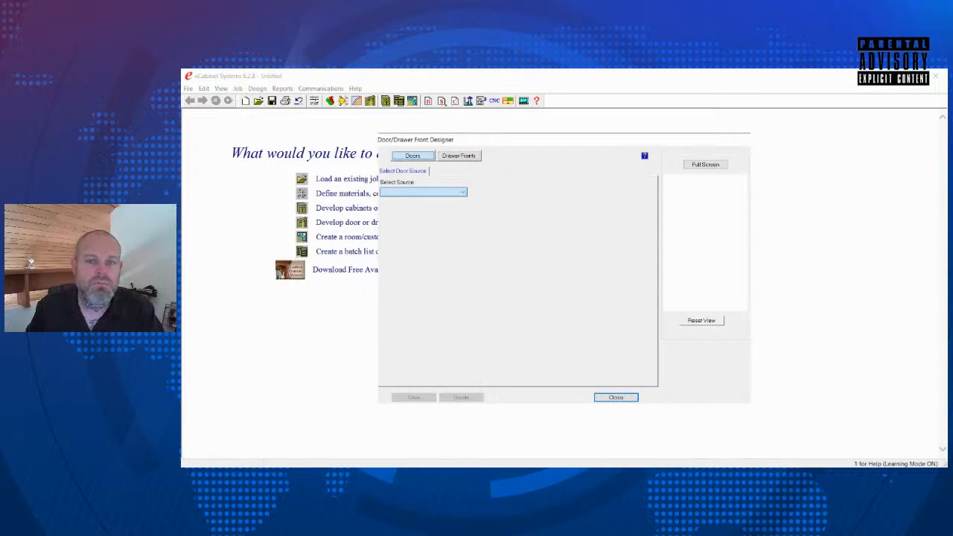
pyautogui.click(423, 190)
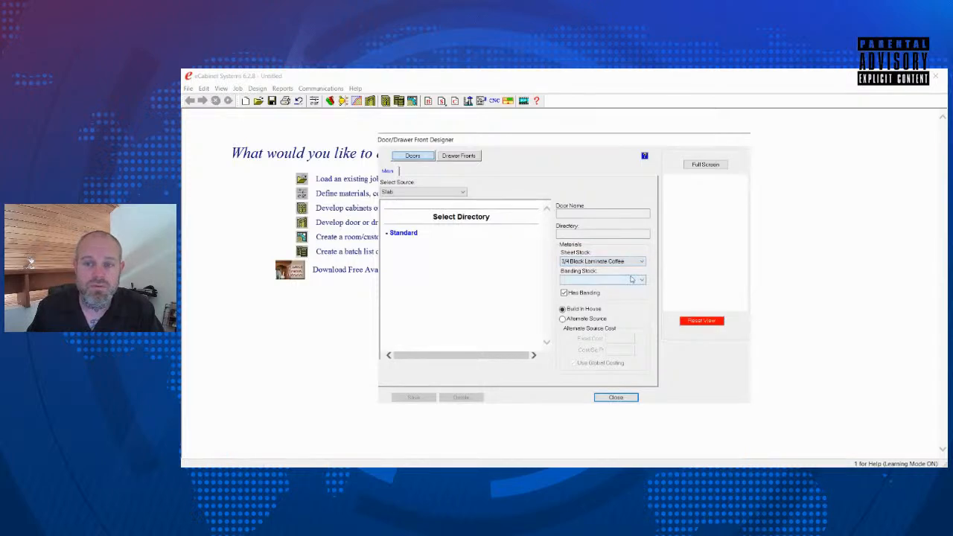
pyautogui.click(601, 279)
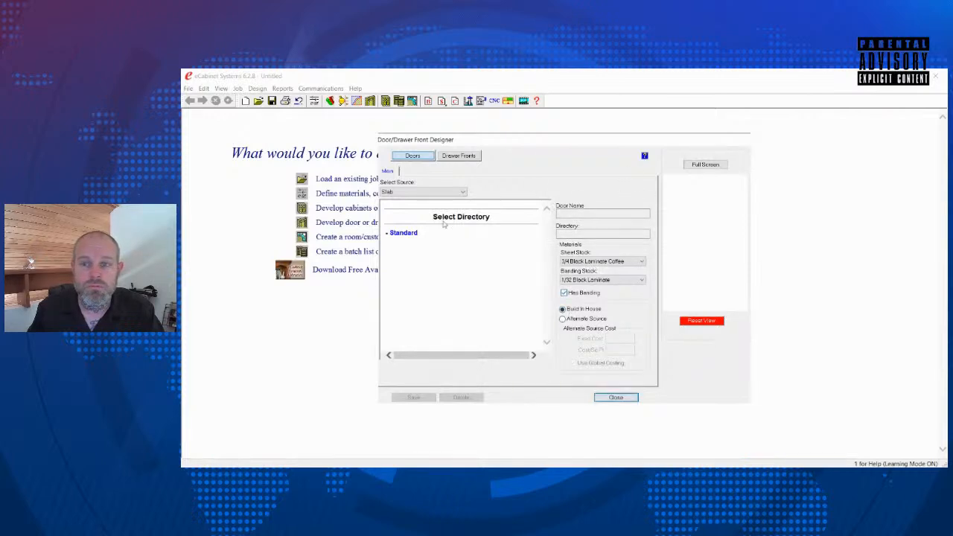
pyautogui.click(402, 232)
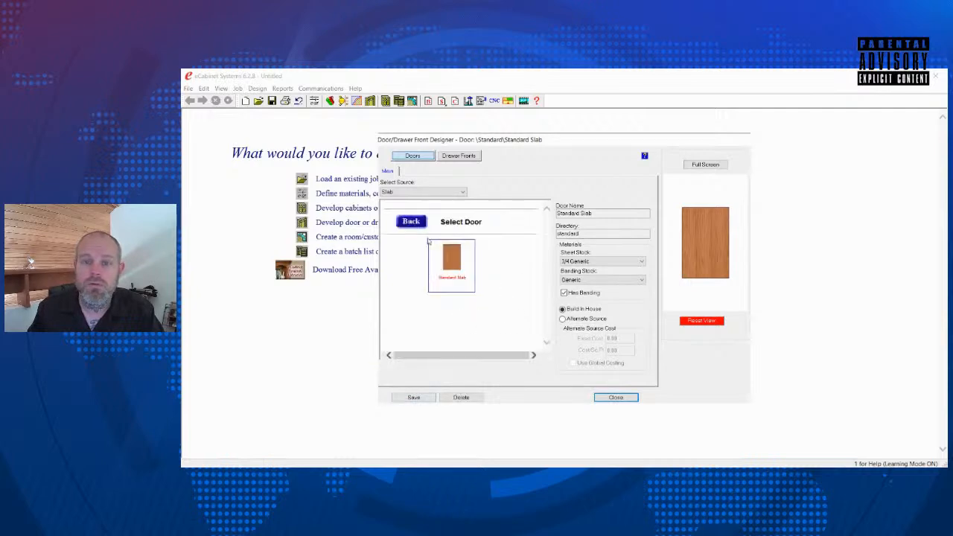
pyautogui.click(410, 220)
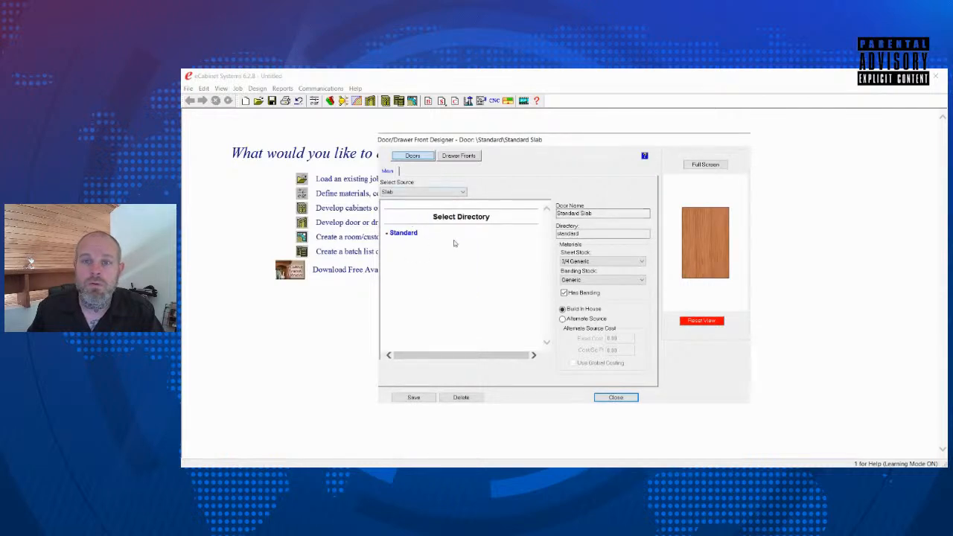
pyautogui.click(402, 232)
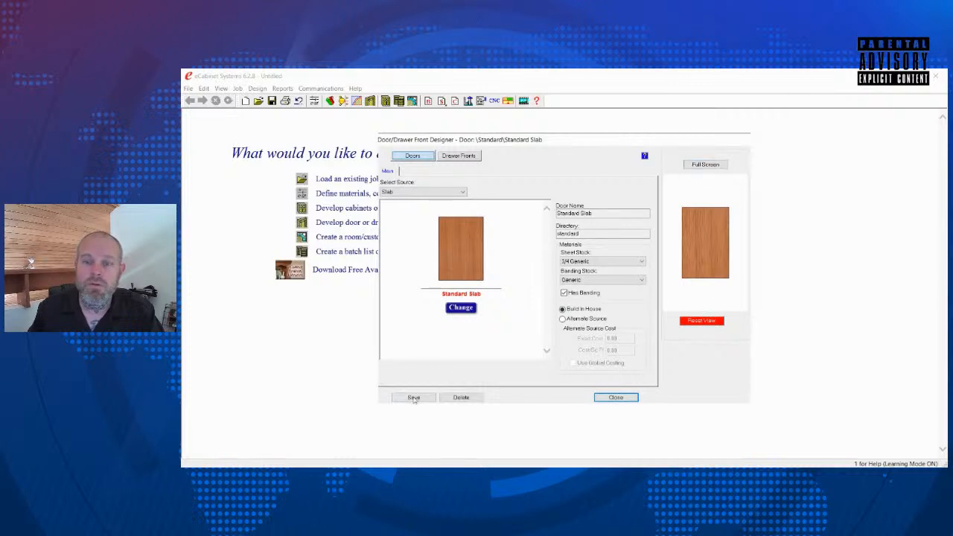
# Save the Standard Slab door design and switch the designer to drawer fronts
pyautogui.click(414, 395)
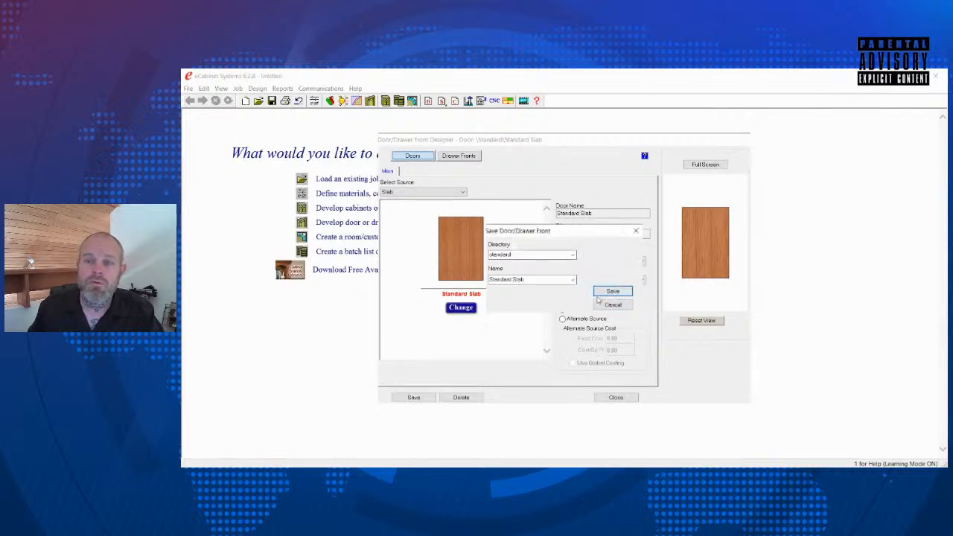
pyautogui.click(611, 290)
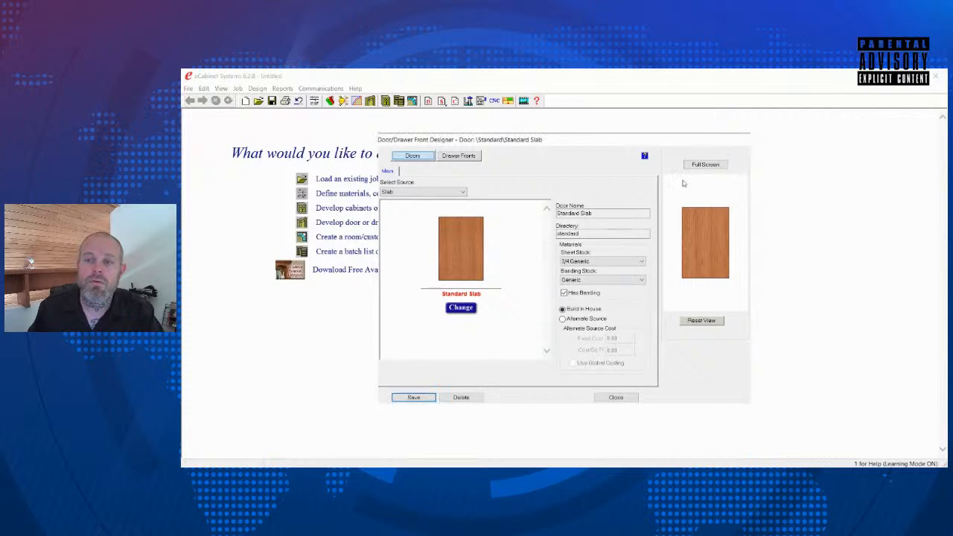
pyautogui.click(459, 156)
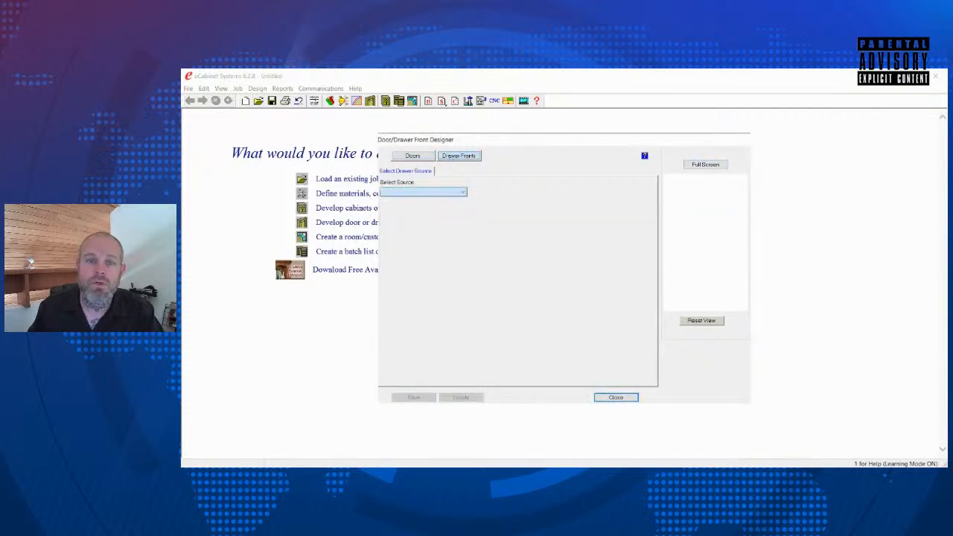
# Load the CRP-10797 drawer front as Build in House, create its matching door, and close the designer
pyautogui.click(424, 191)
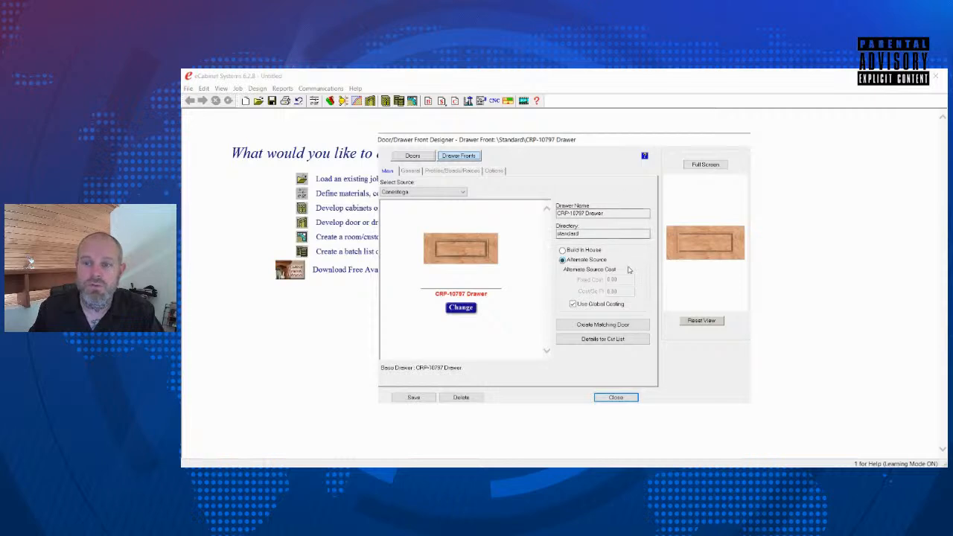
pyautogui.click(563, 256)
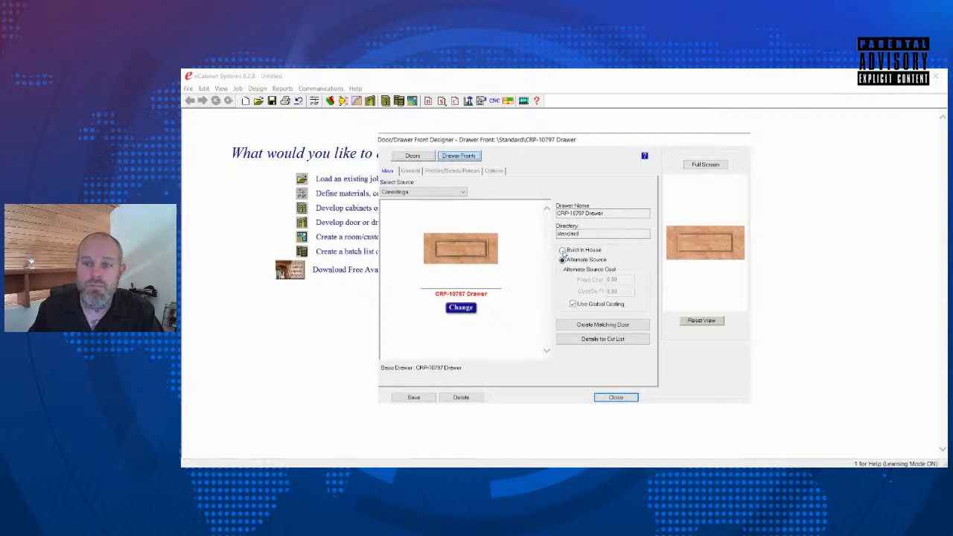
pyautogui.click(563, 250)
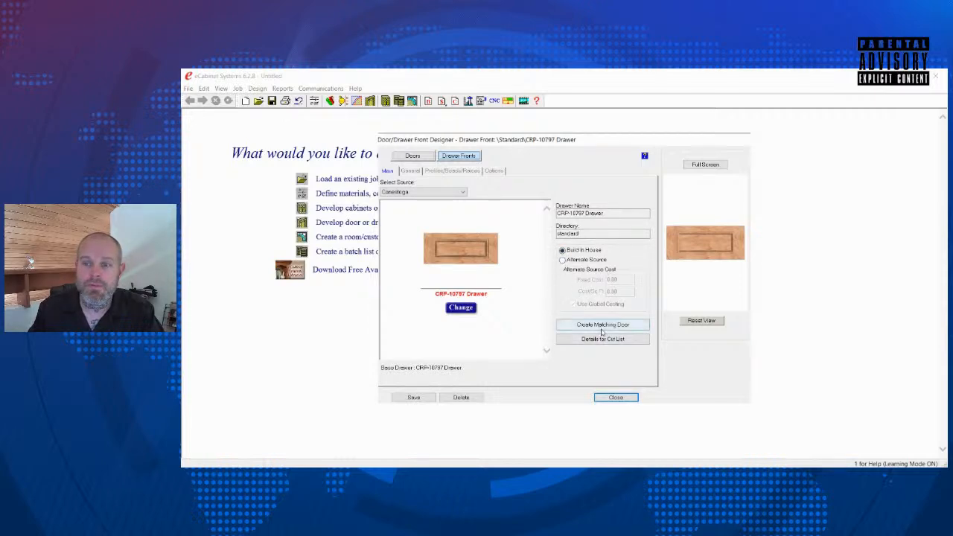
pyautogui.click(413, 157)
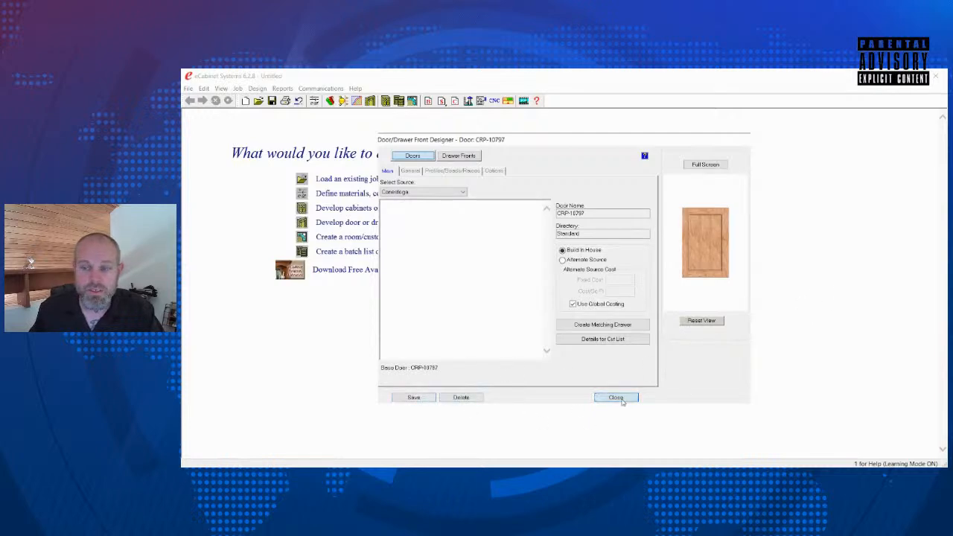
pyautogui.click(617, 396)
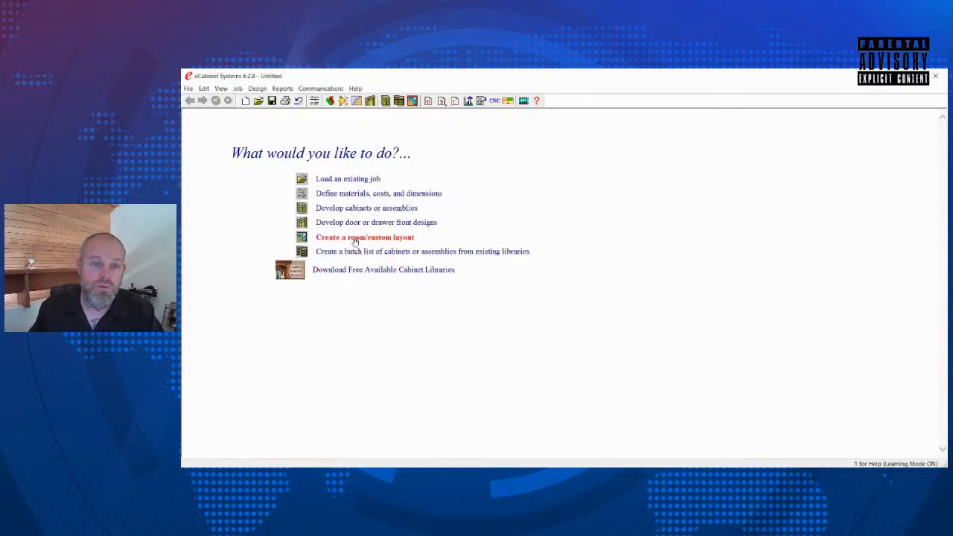
# Add one Std Base Framed cabinet to a new batch list and bring up its TWD output save window
pyautogui.click(423, 250)
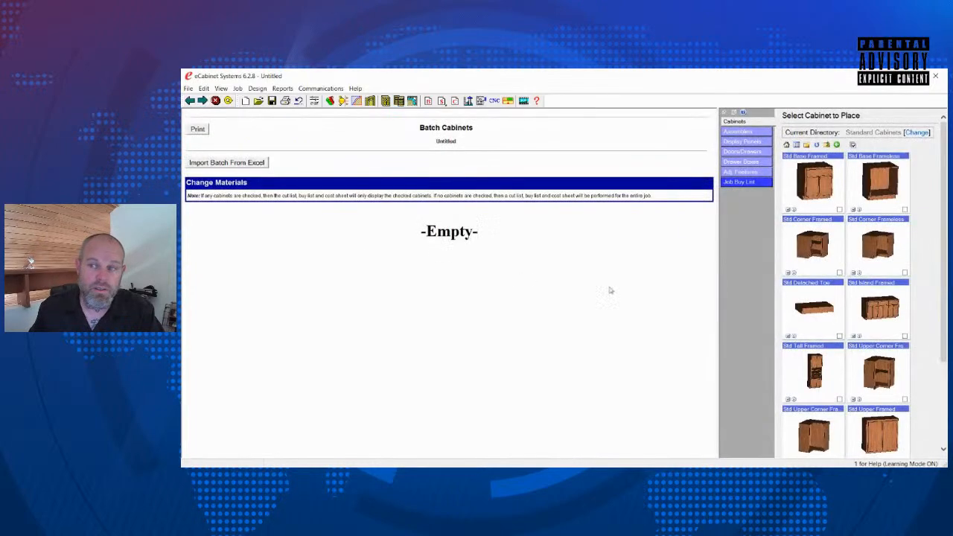
pyautogui.doubleClick(813, 178)
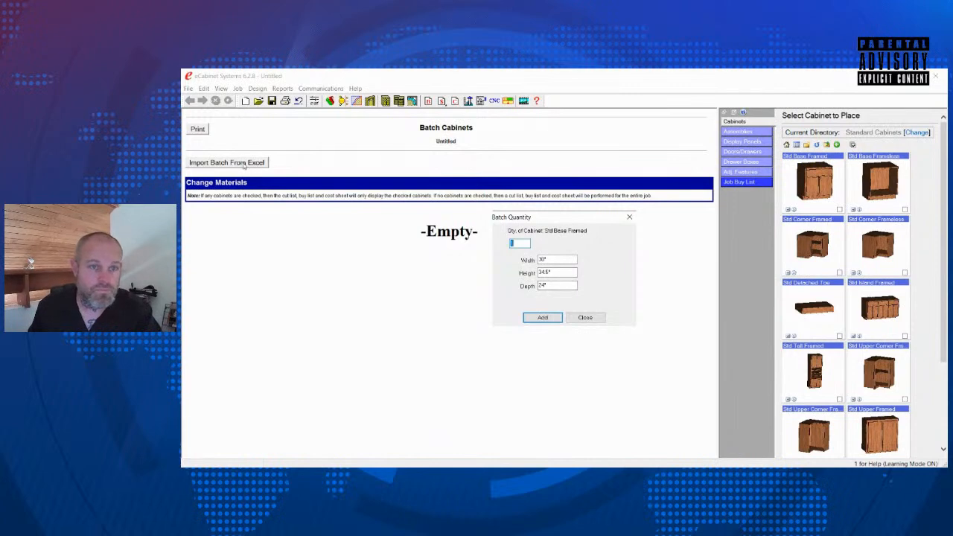
pyautogui.click(541, 317)
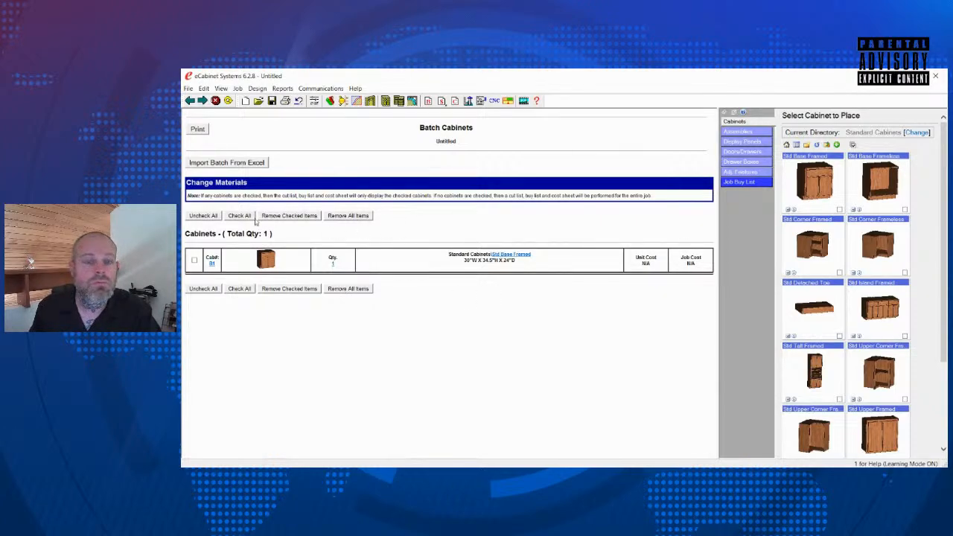
pyautogui.click(193, 260)
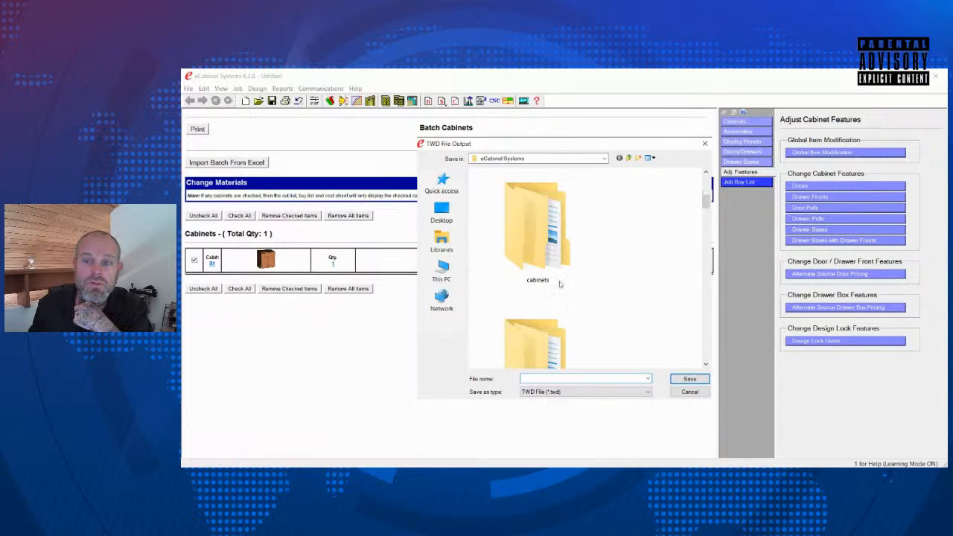
# Browse into the cabinet library folder, then cancel the TWD file output
pyautogui.doubleClick(537, 231)
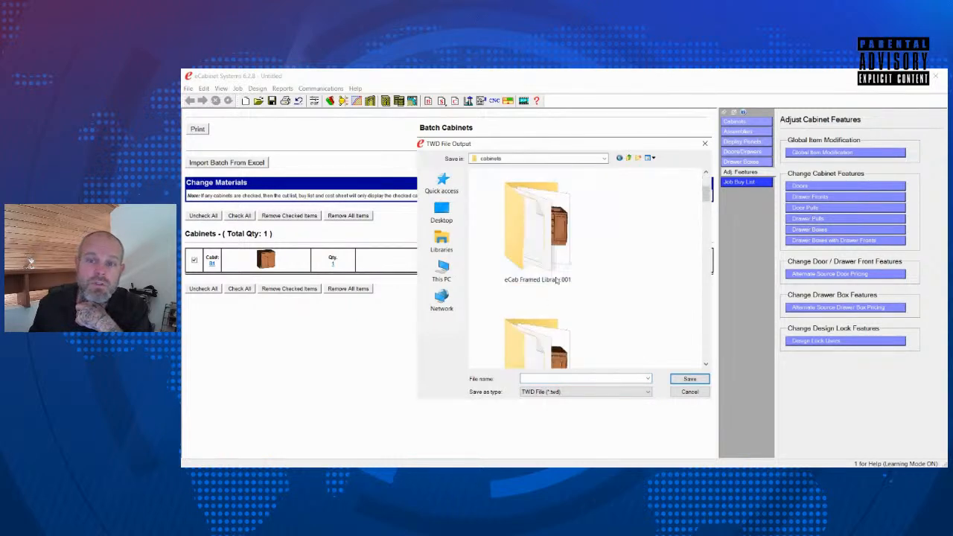
pyautogui.scroll(-3)
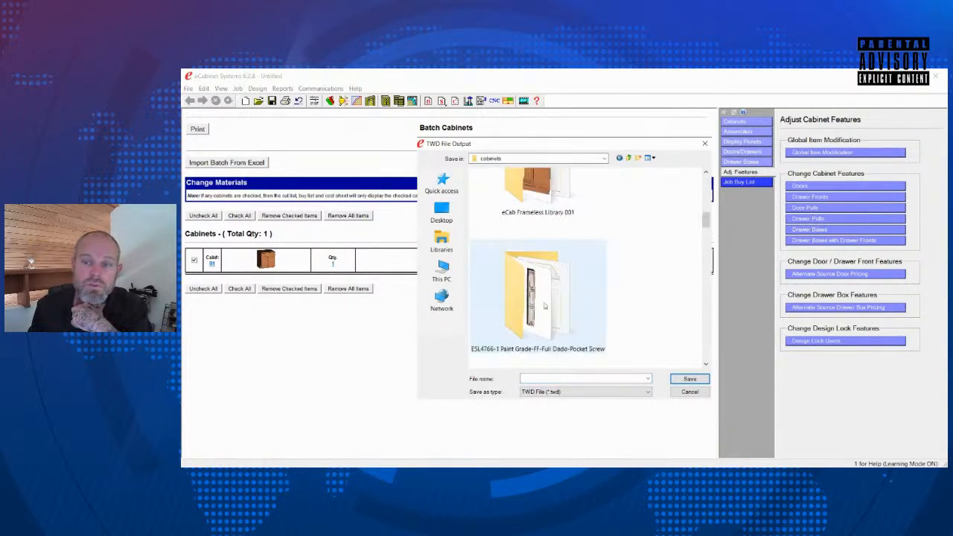
pyautogui.doubleClick(537, 297)
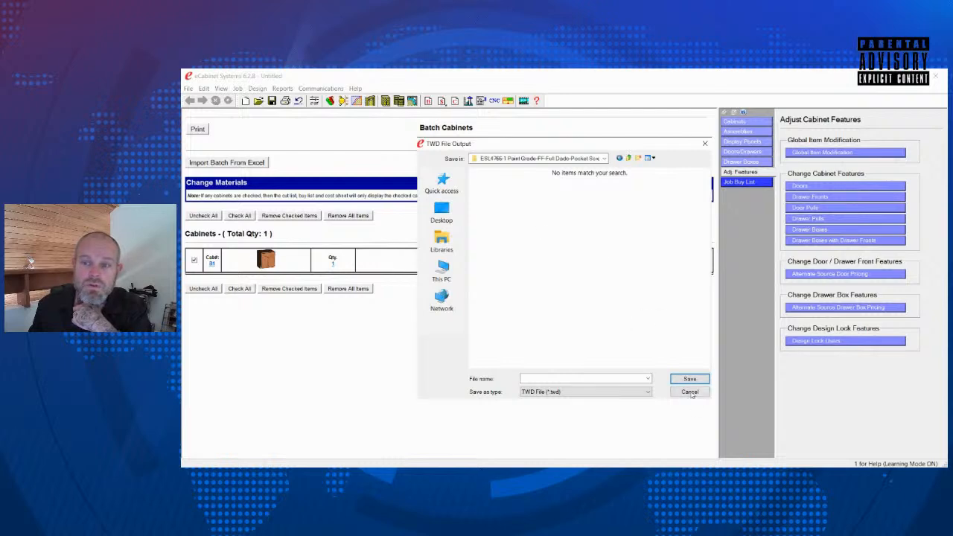
pyautogui.click(687, 391)
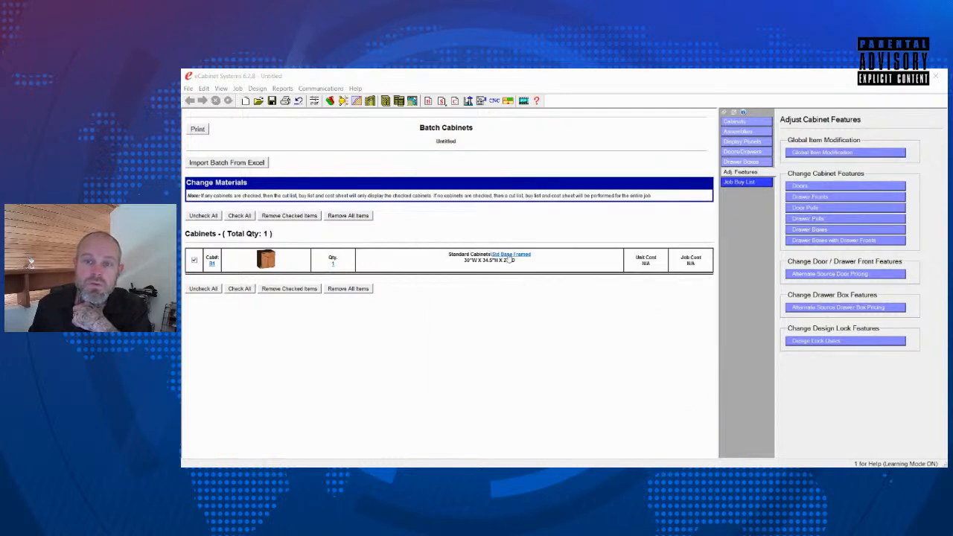
# Cancel out of Batch Settings and Import Batch From Excel to reach the display panel options
pyautogui.click(510, 255)
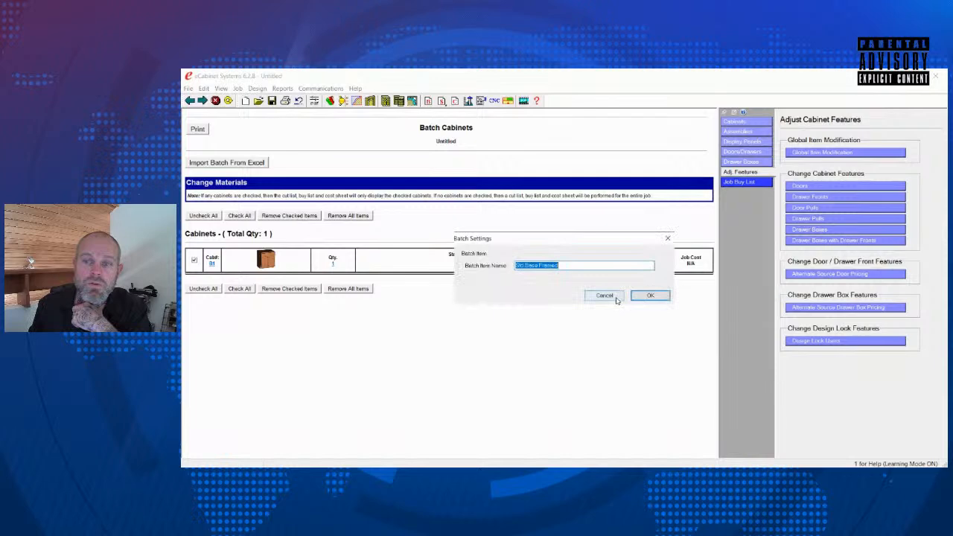
pyautogui.click(649, 294)
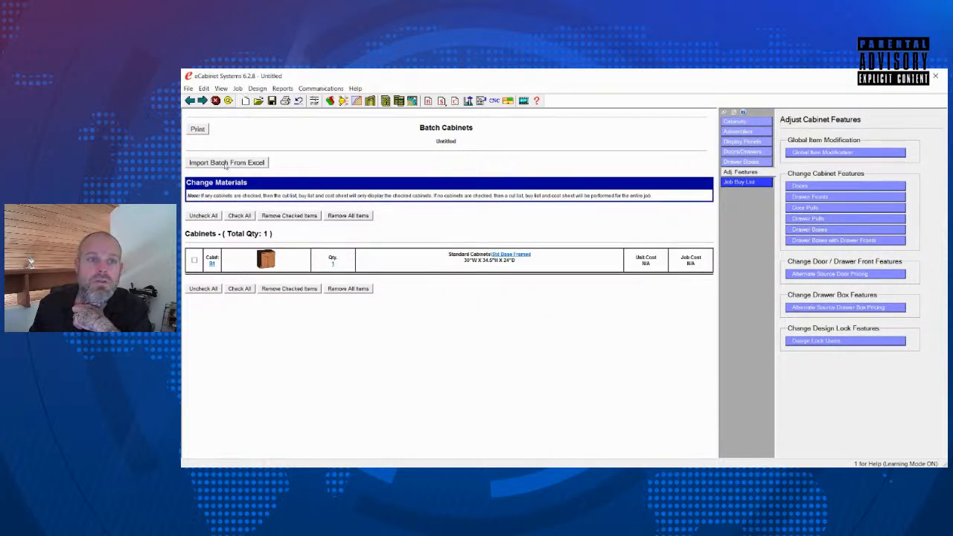
pyautogui.click(226, 162)
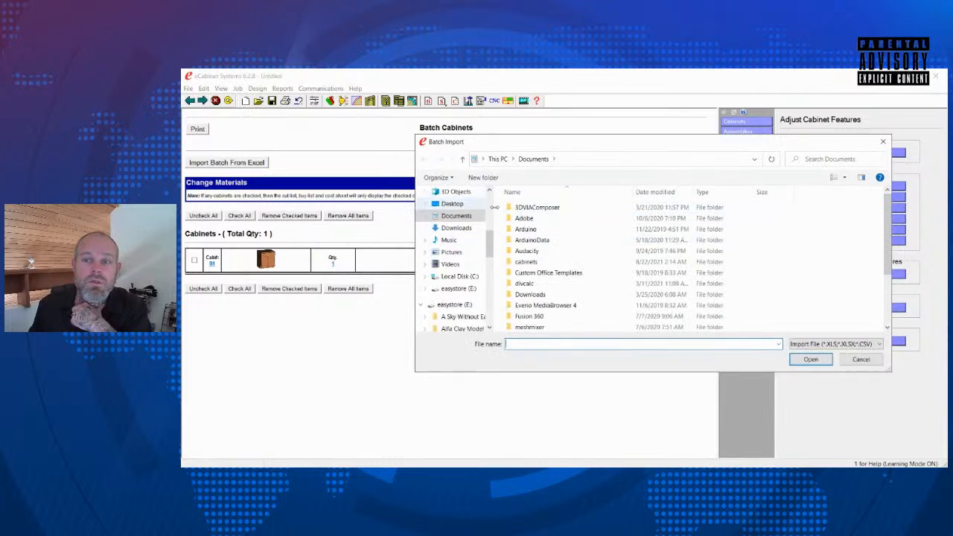
pyautogui.click(860, 359)
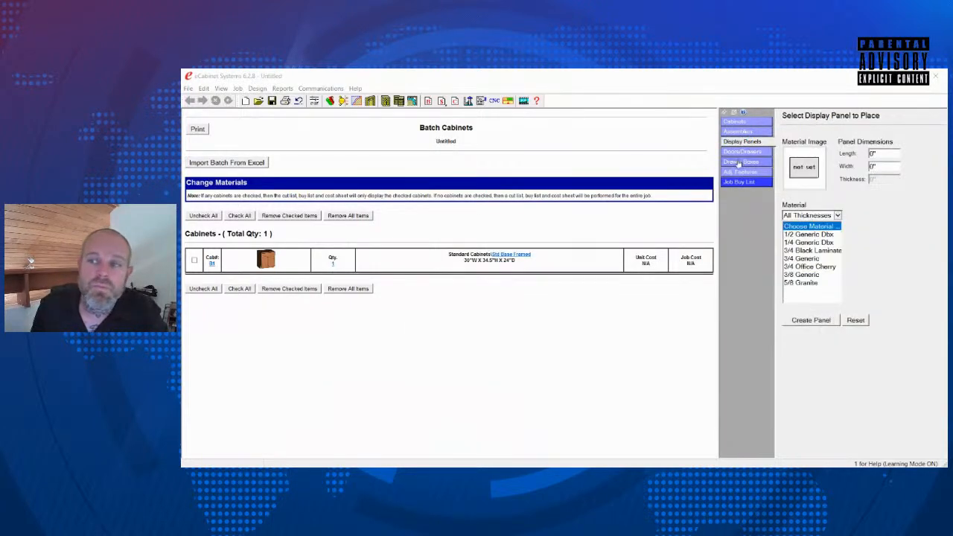
# Prepare the combined Job Buy List for the single-cabinet batch
pyautogui.click(739, 173)
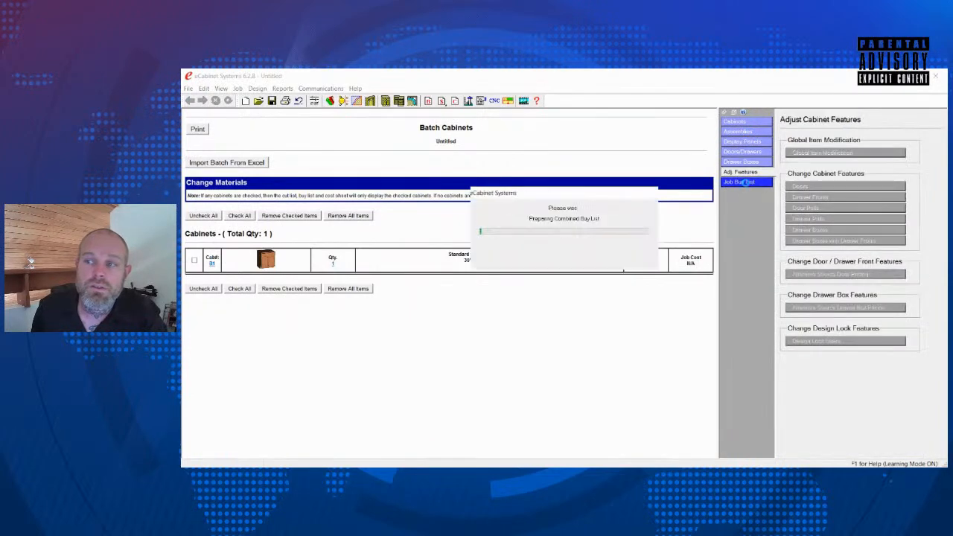
pyautogui.click(738, 182)
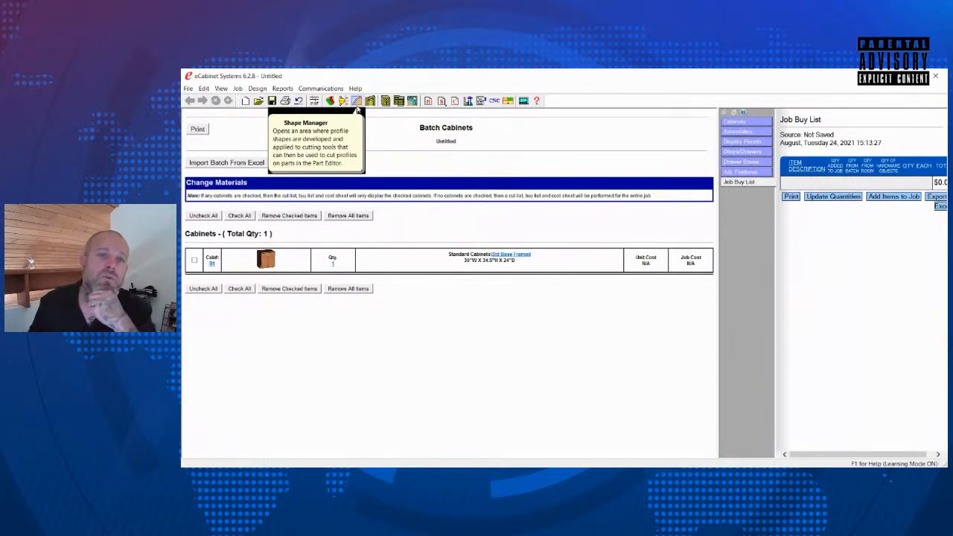
pyautogui.moveTo(358, 110)
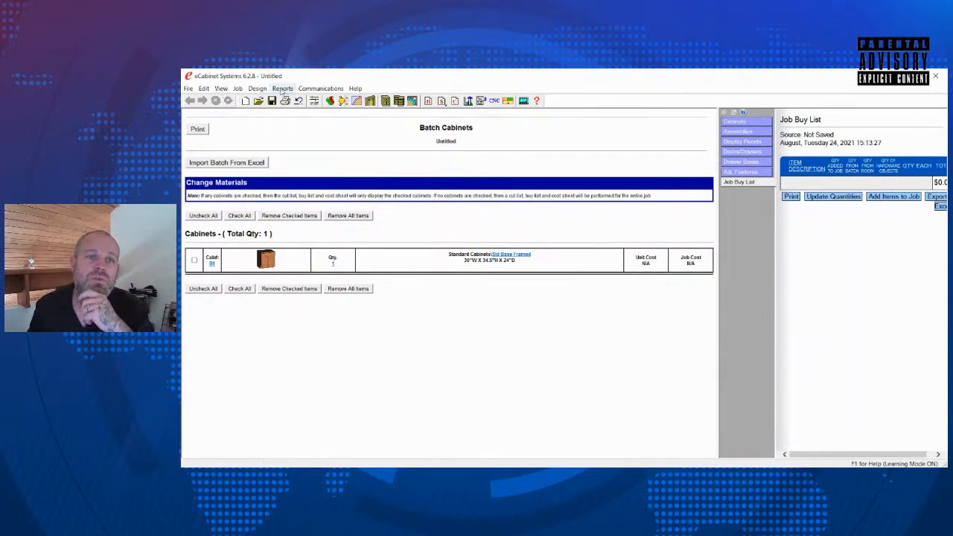